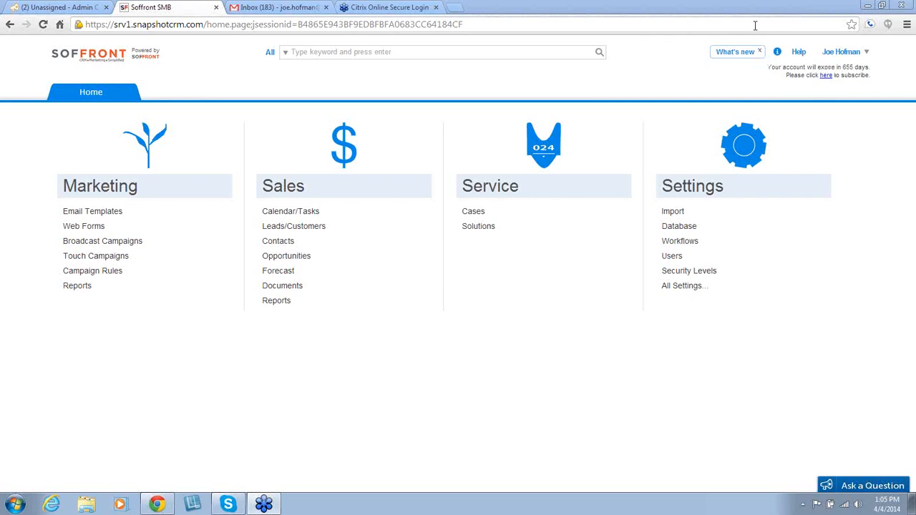
{"action": "mouse_move", "coordinate": [578, 20]}
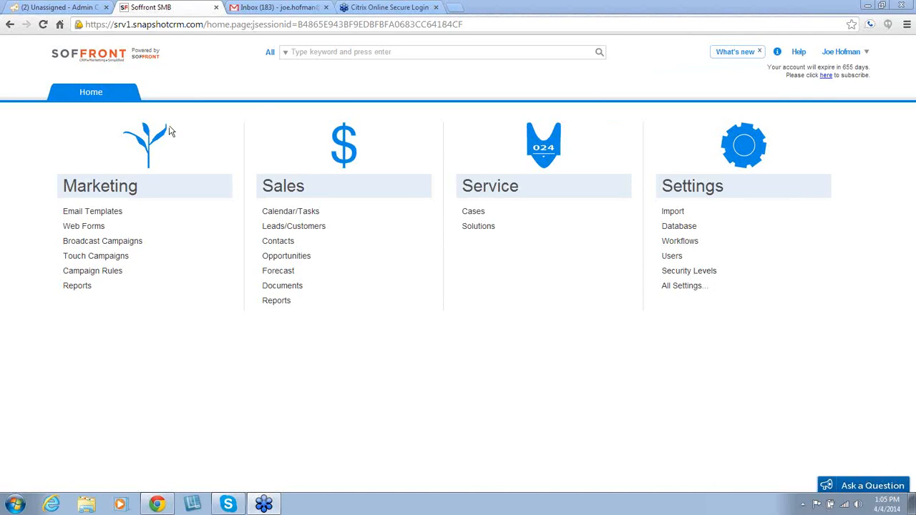
{"action": "mouse_move", "coordinate": [171, 310]}
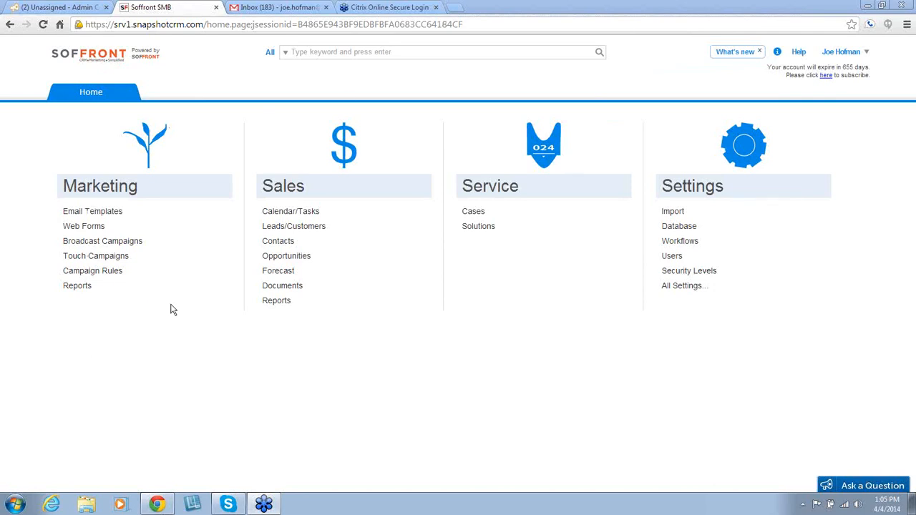
{"action": "mouse_move", "coordinate": [192, 324]}
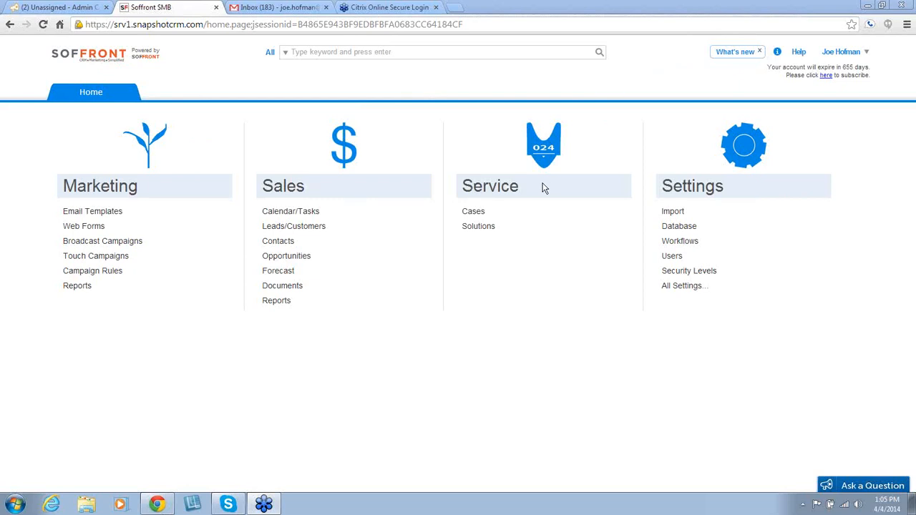
{"action": "mouse_move", "coordinate": [744, 194]}
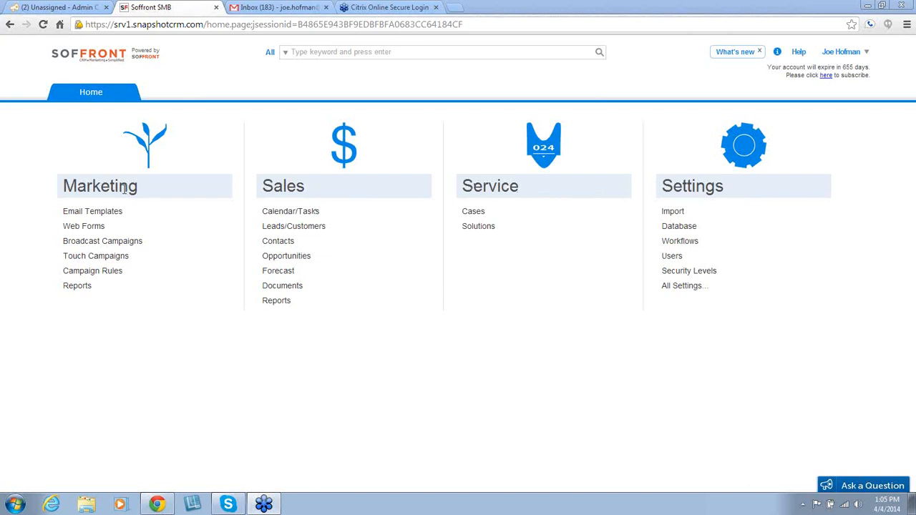
{"action": "mouse_move", "coordinate": [108, 203]}
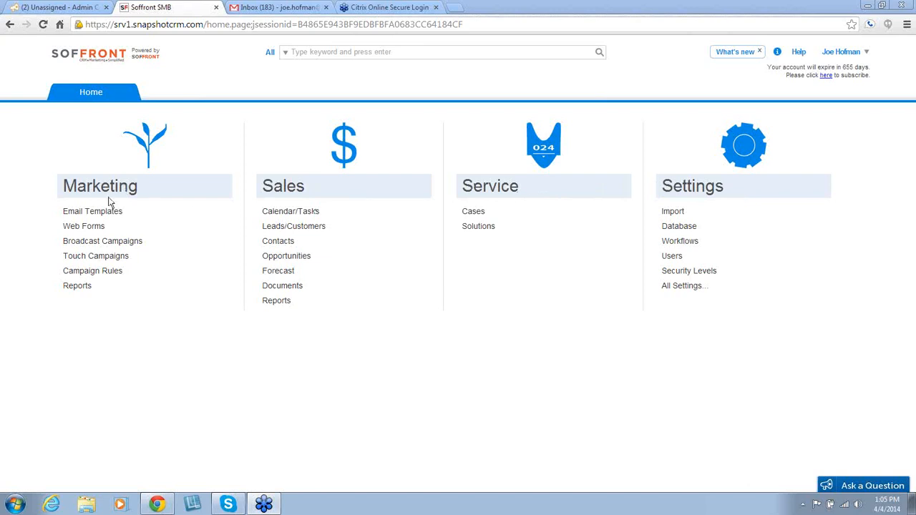
Step: Review the webtest birthday template, then return to the list of five email templates
{"action": "left_click", "coordinate": [92, 212]}
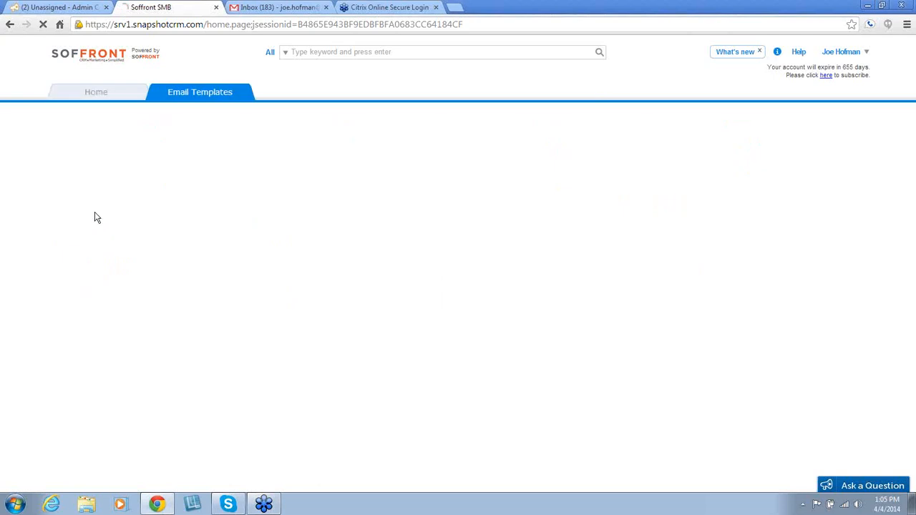
{"action": "left_click", "coordinate": [201, 92]}
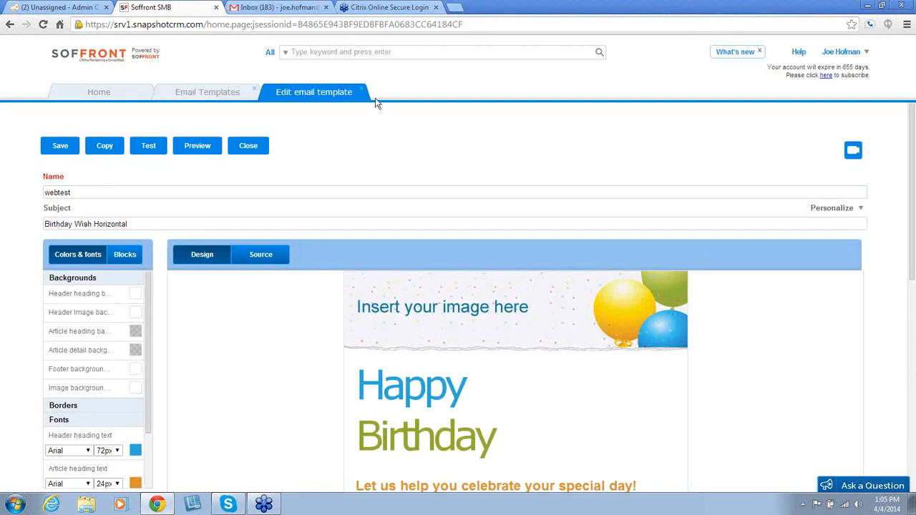
{"action": "left_click", "coordinate": [206, 92]}
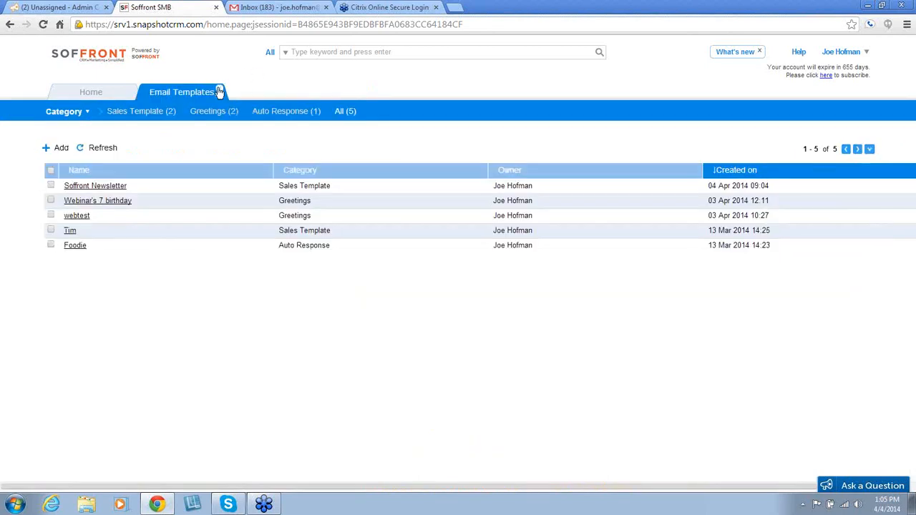
Step: Close the Email Templates tab to land back on the home page
{"action": "left_click", "coordinate": [92, 92]}
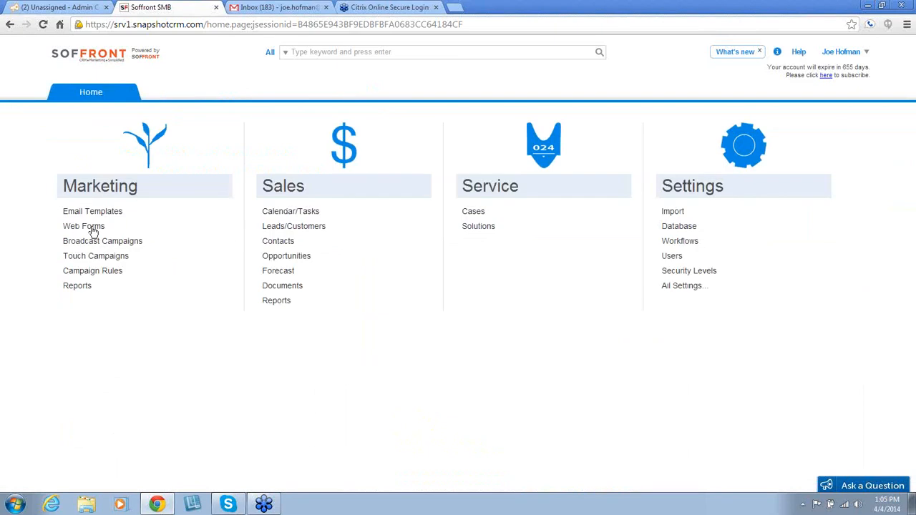
{"action": "mouse_move", "coordinate": [83, 226]}
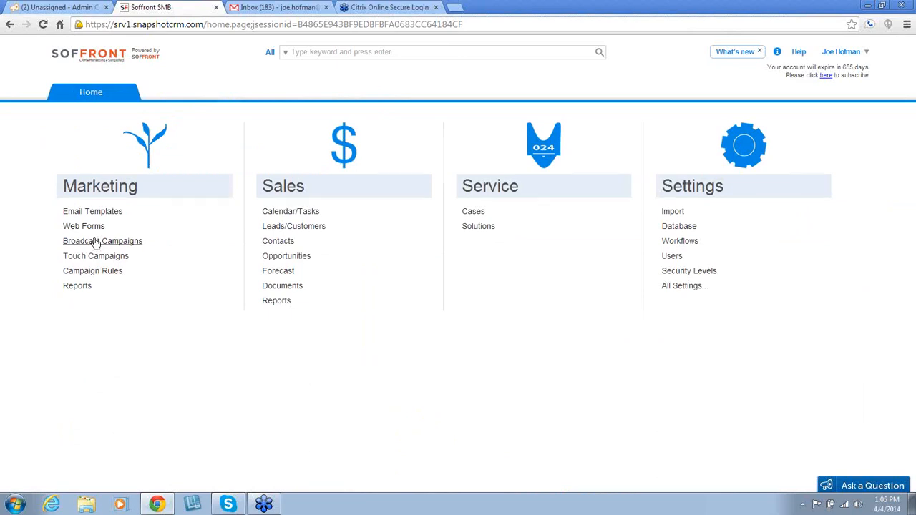
{"action": "left_click", "coordinate": [104, 241]}
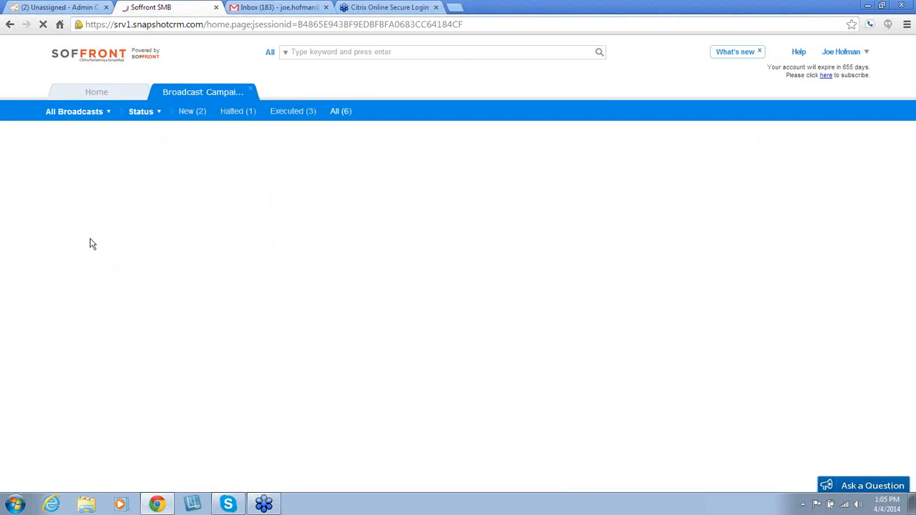
{"action": "left_click", "coordinate": [341, 111]}
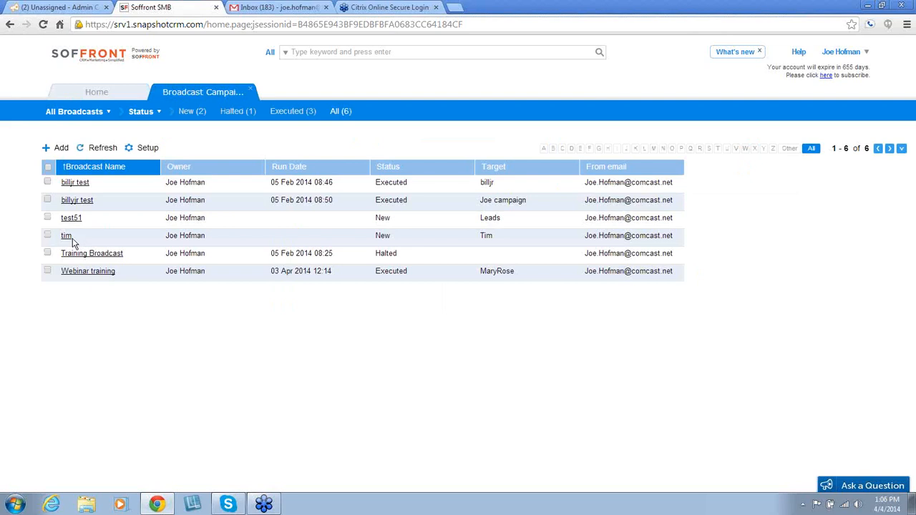
{"action": "mouse_move", "coordinate": [69, 231]}
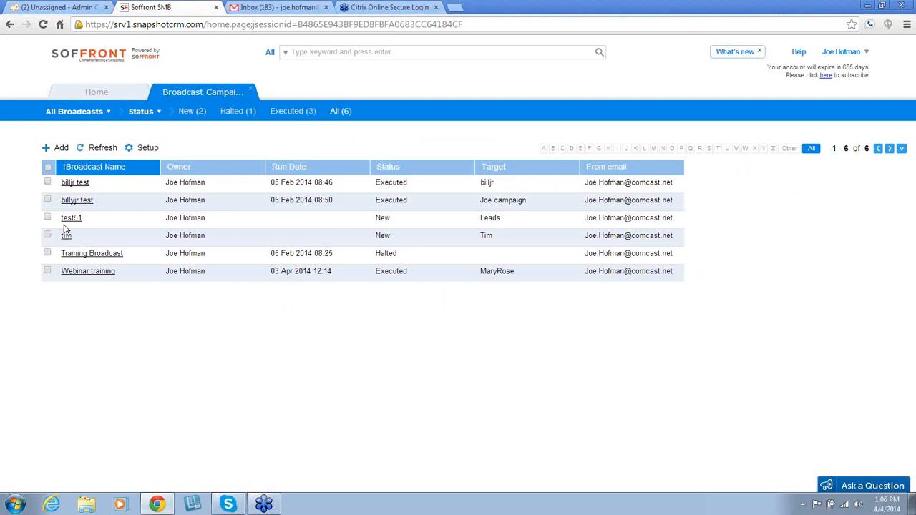
{"action": "left_click", "coordinate": [66, 235]}
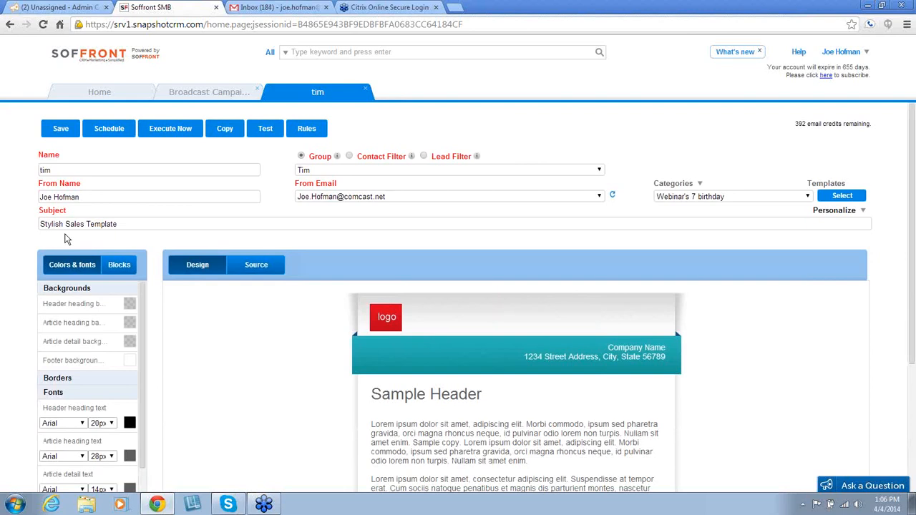
{"action": "scroll", "scroll_direction": "down", "scroll_amount": 3}
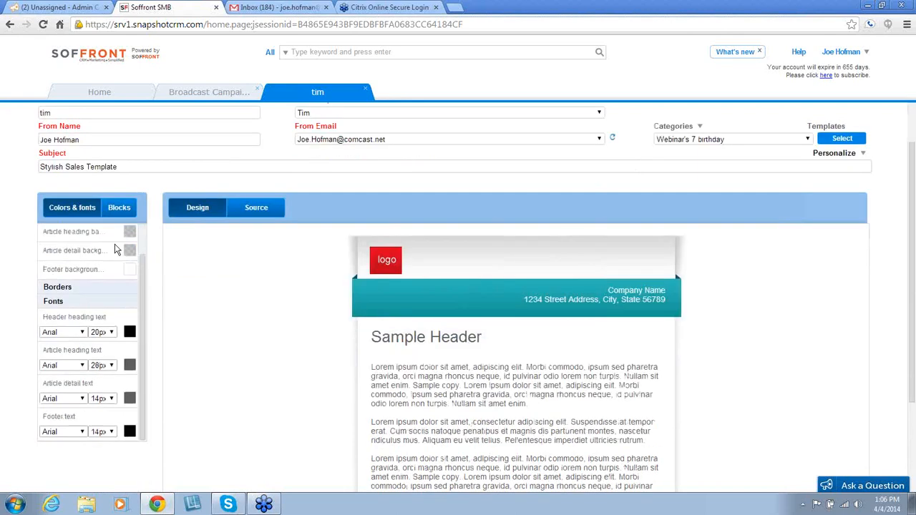
{"action": "scroll", "scroll_direction": "down", "scroll_amount": 3}
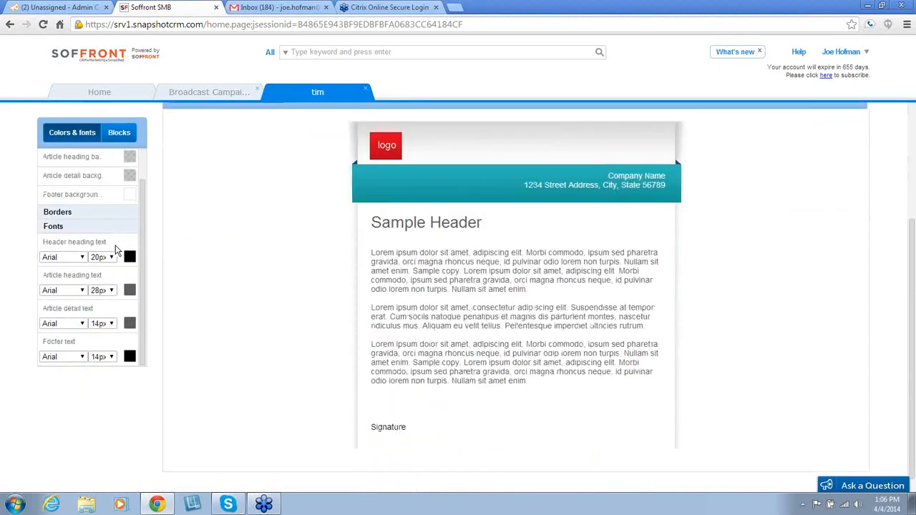
{"action": "left_click", "coordinate": [365, 88]}
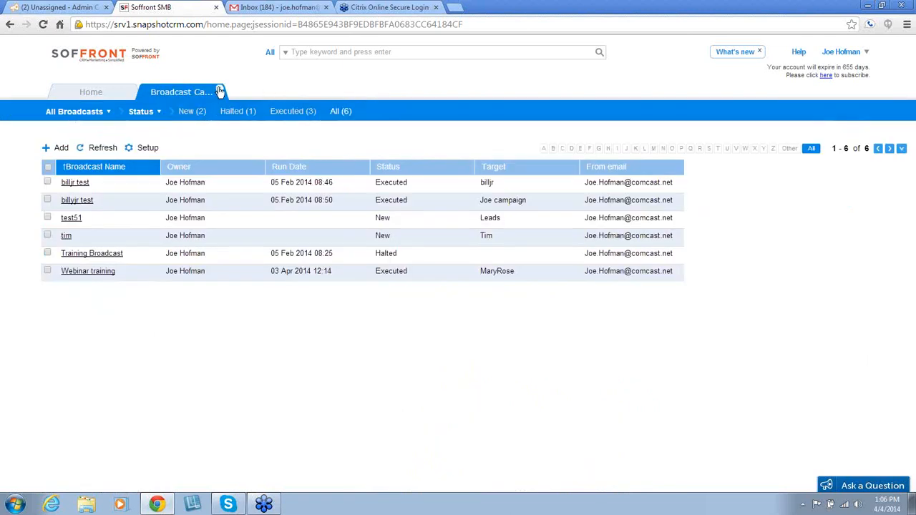
{"action": "left_click", "coordinate": [92, 91]}
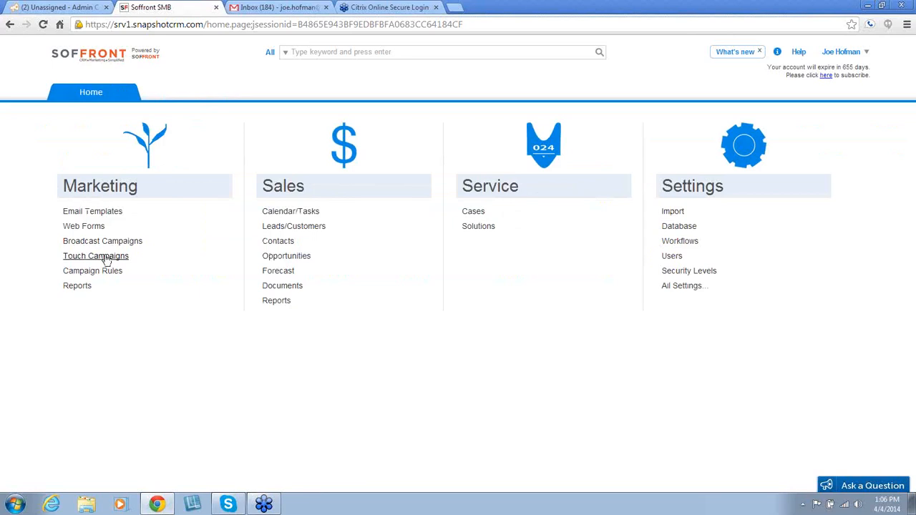
Step: Add Message-3 and Message-4 to the Training touch campaign, then close it to return home
{"action": "left_click", "coordinate": [95, 255]}
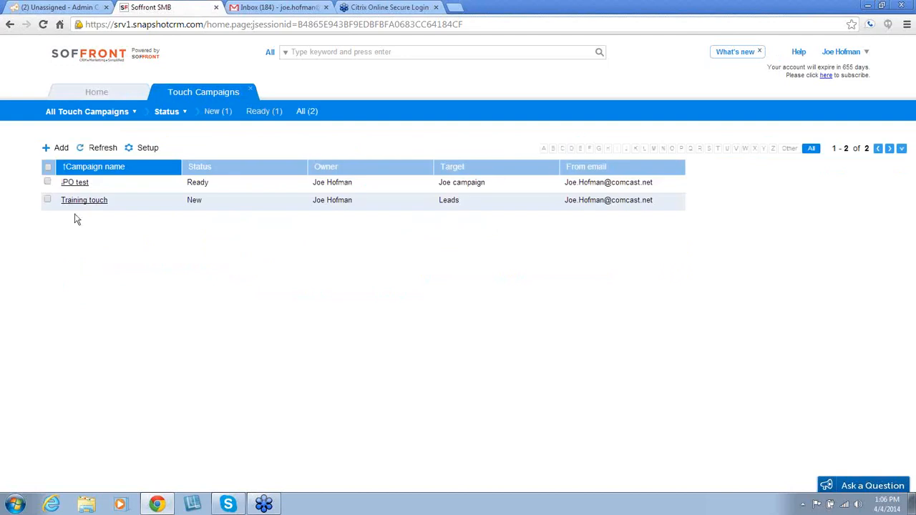
{"action": "left_click", "coordinate": [83, 200]}
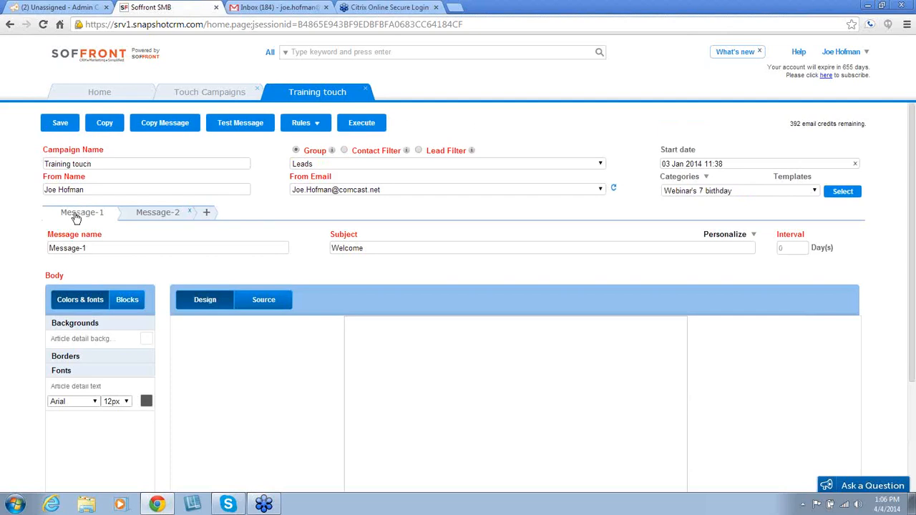
{"action": "mouse_move", "coordinate": [80, 211]}
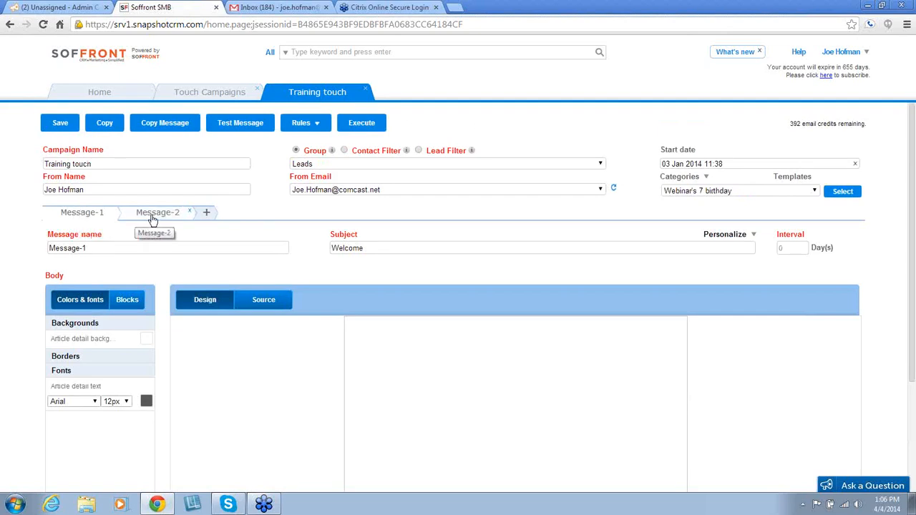
{"action": "left_click", "coordinate": [206, 212]}
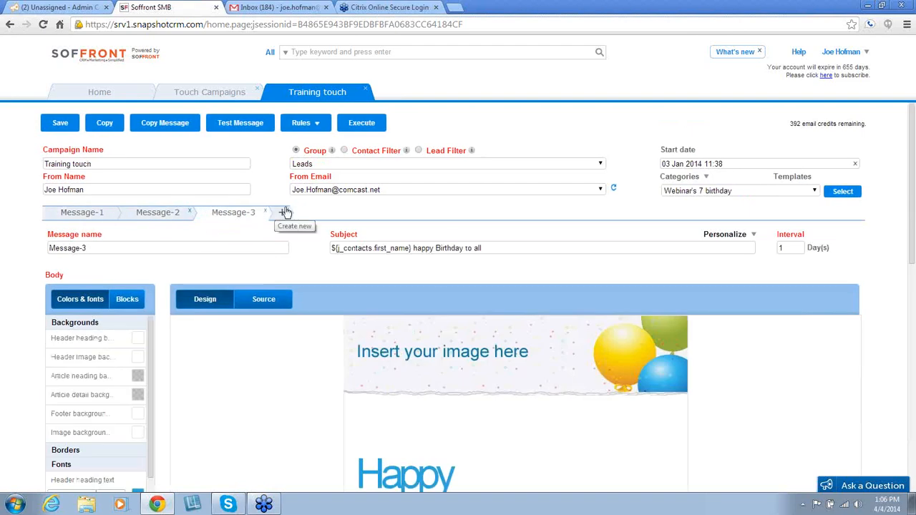
{"action": "left_click", "coordinate": [282, 212]}
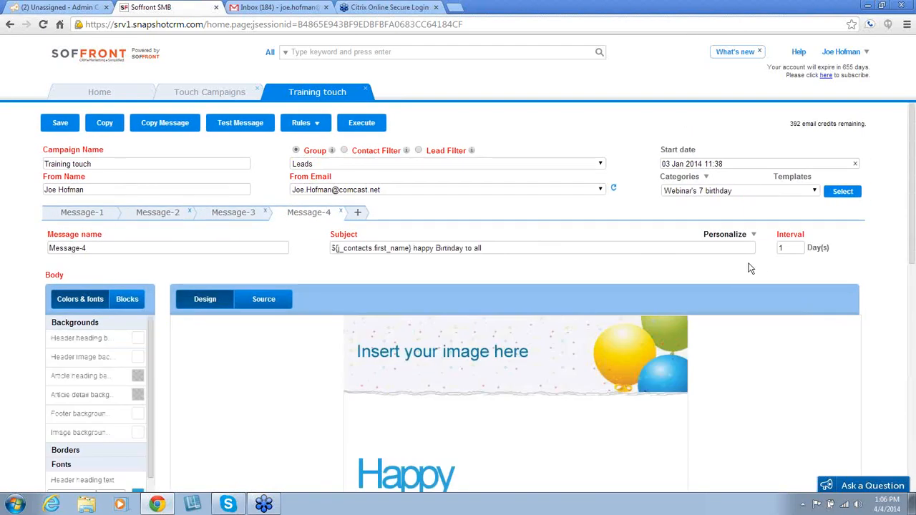
{"action": "mouse_move", "coordinate": [836, 240]}
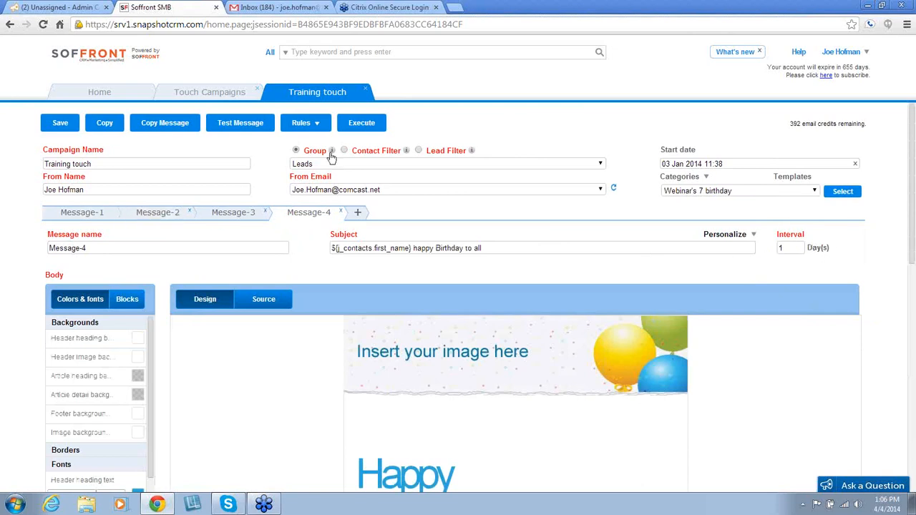
{"action": "mouse_move", "coordinate": [364, 97]}
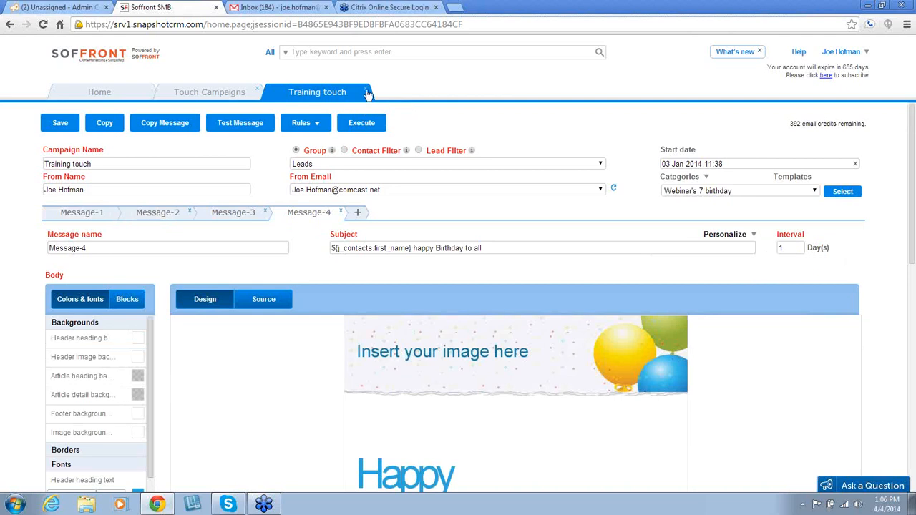
{"action": "left_click", "coordinate": [98, 92]}
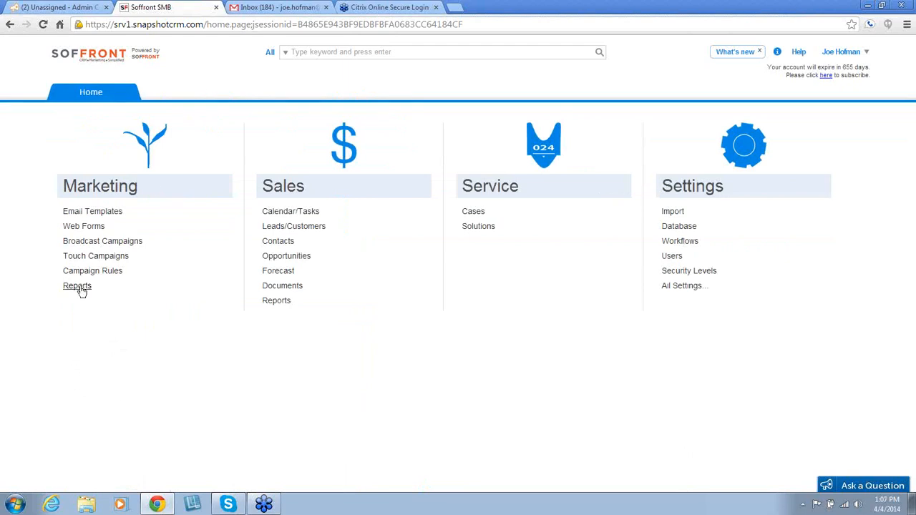
Step: View the Broadcast Campaign Report for Webinar training from marketing reports, then close it
{"action": "left_click", "coordinate": [78, 286]}
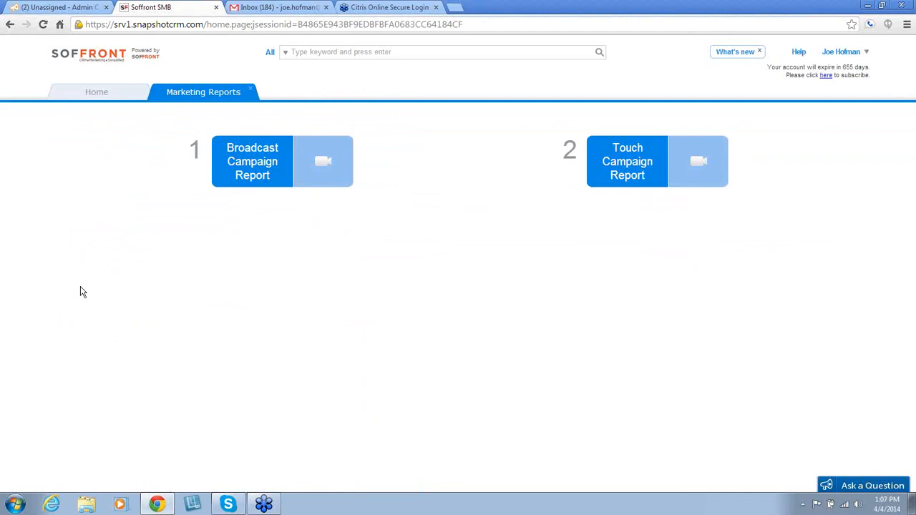
{"action": "mouse_move", "coordinate": [252, 175]}
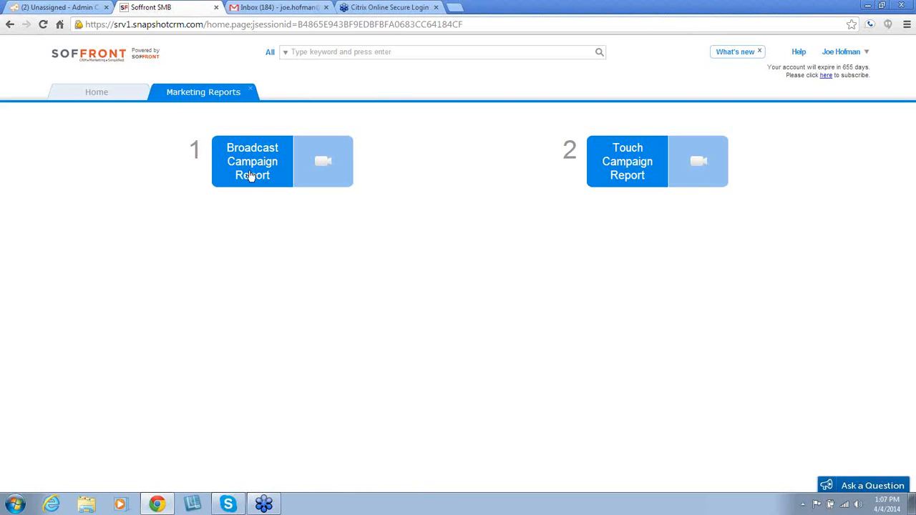
{"action": "left_click", "coordinate": [252, 160]}
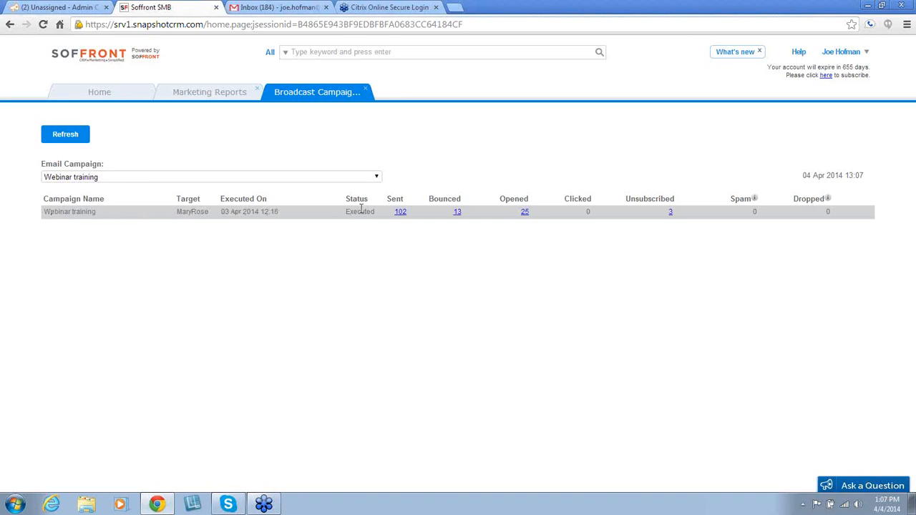
{"action": "mouse_move", "coordinate": [413, 206]}
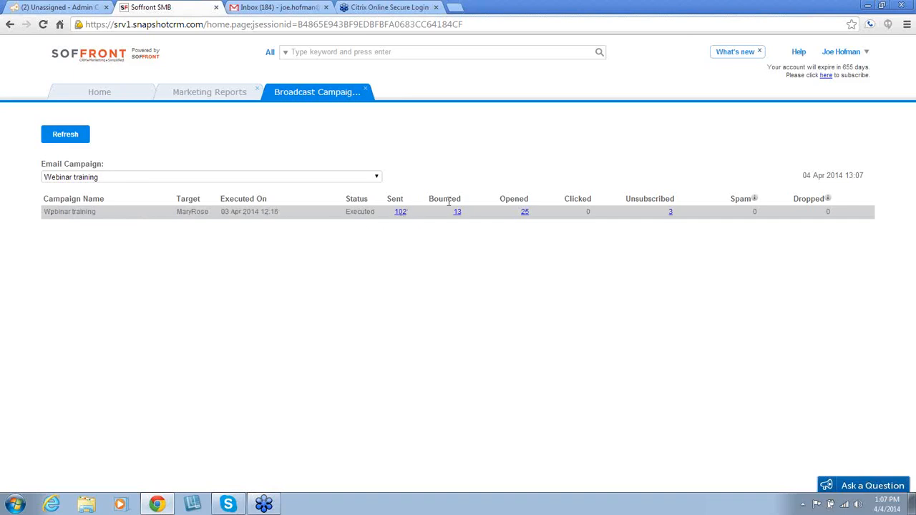
{"action": "mouse_move", "coordinate": [827, 207]}
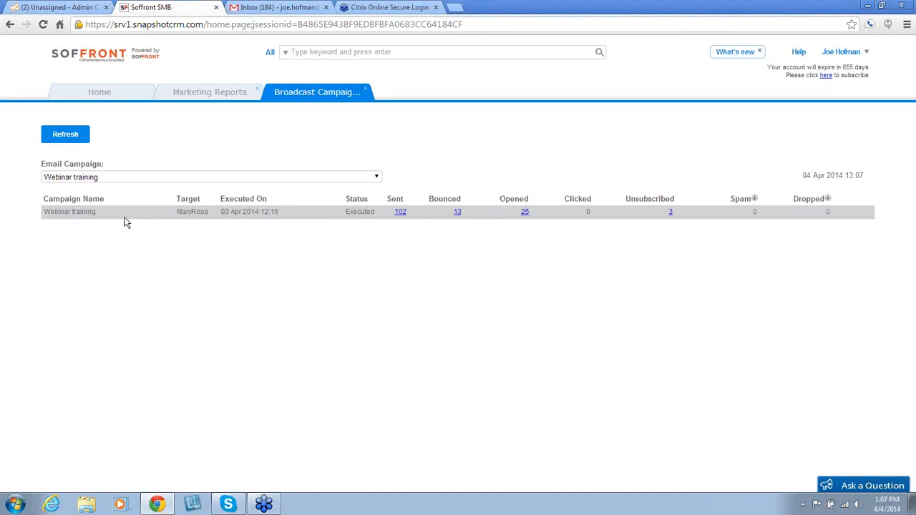
{"action": "mouse_move", "coordinate": [366, 92]}
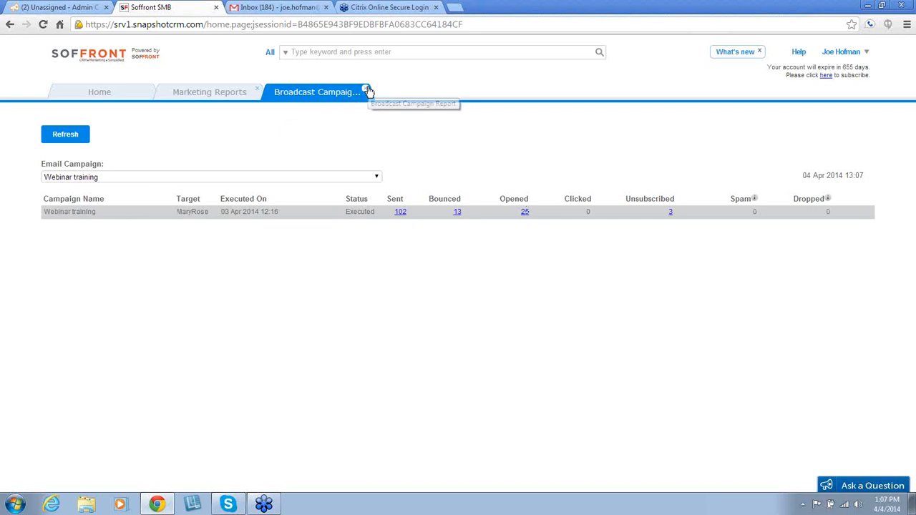
{"action": "left_click", "coordinate": [366, 92]}
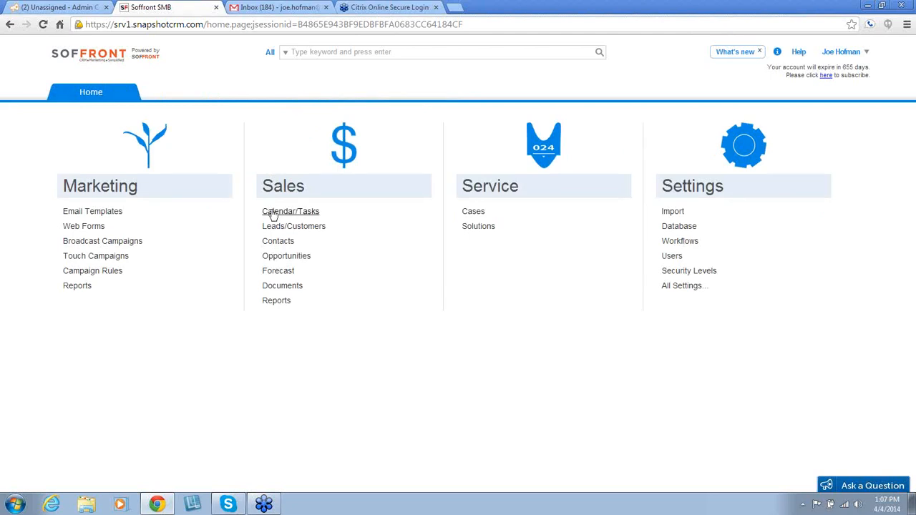
Step: View the weekly appointments calendar, then switch to the Tasks list of overdue tasks
{"action": "left_click", "coordinate": [289, 212]}
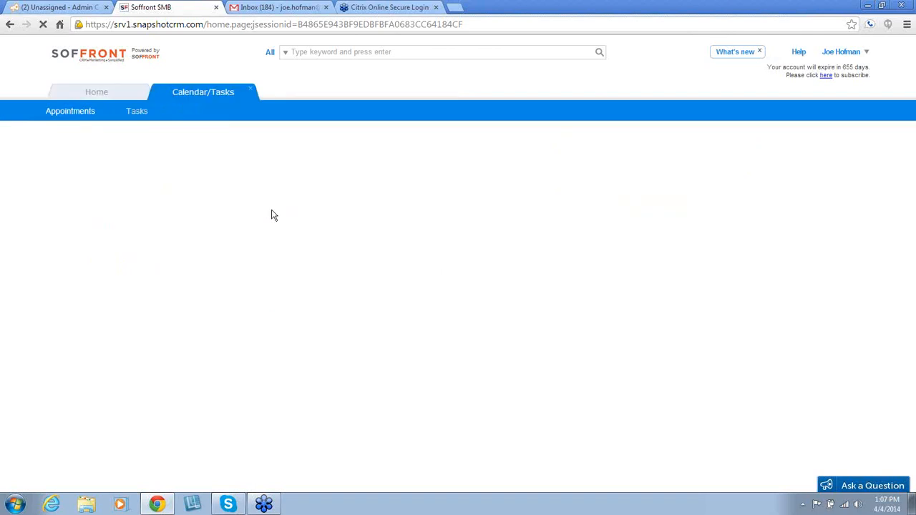
{"action": "left_click", "coordinate": [203, 92]}
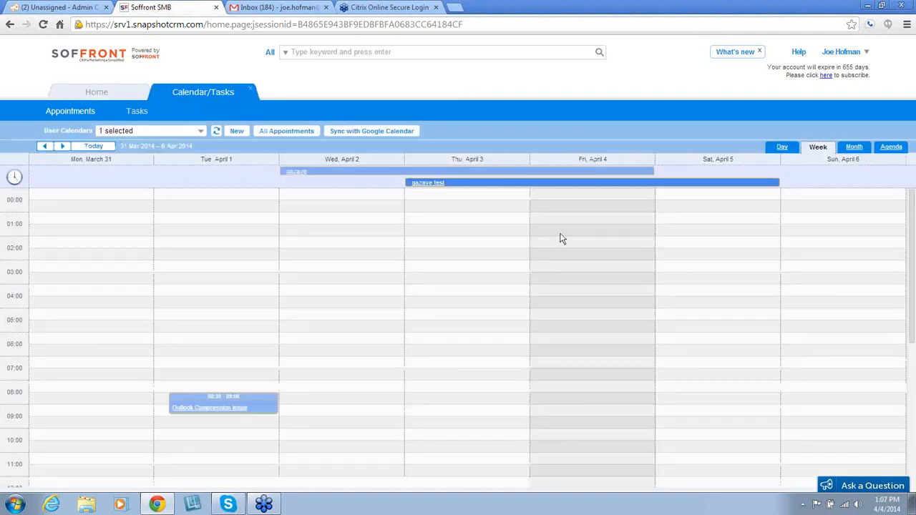
{"action": "mouse_move", "coordinate": [821, 150]}
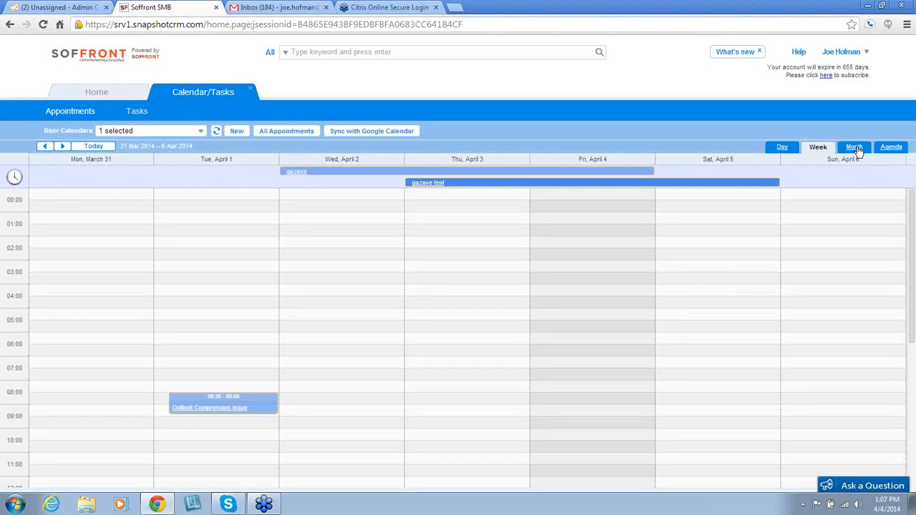
{"action": "mouse_move", "coordinate": [509, 141]}
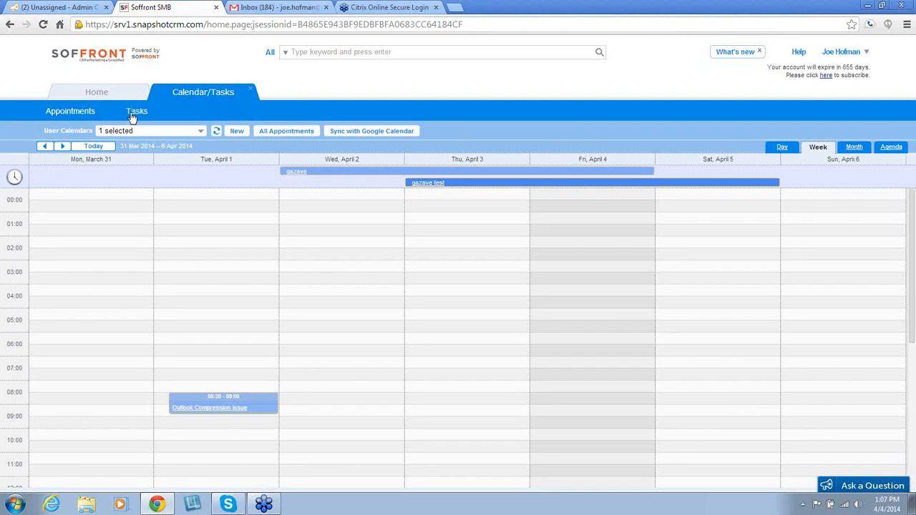
{"action": "left_click", "coordinate": [136, 112]}
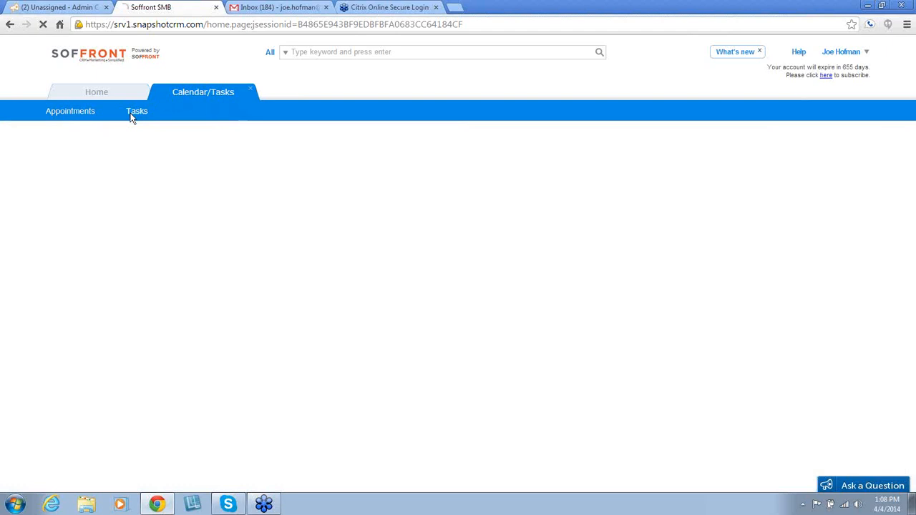
{"action": "left_click", "coordinate": [136, 111]}
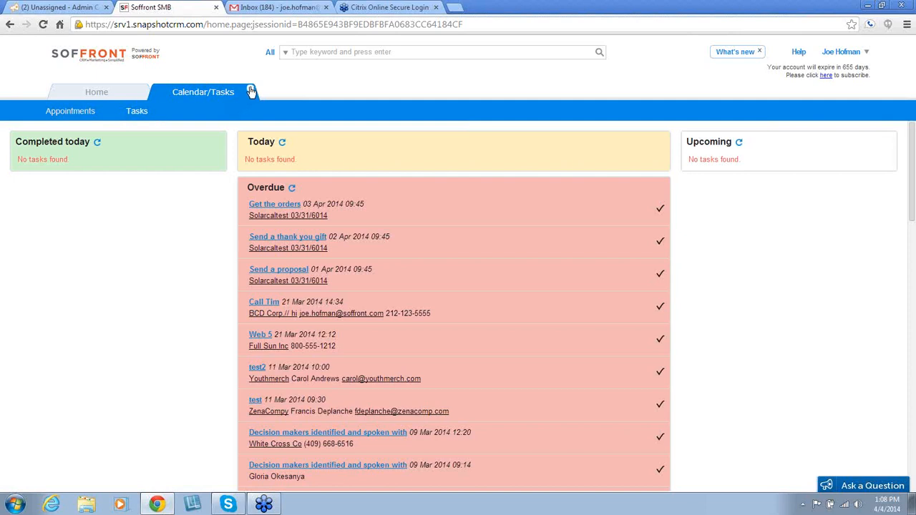
Step: Close Calendar/Tasks and bring up the Leads/Customers list of 126 records
{"action": "left_click", "coordinate": [92, 91]}
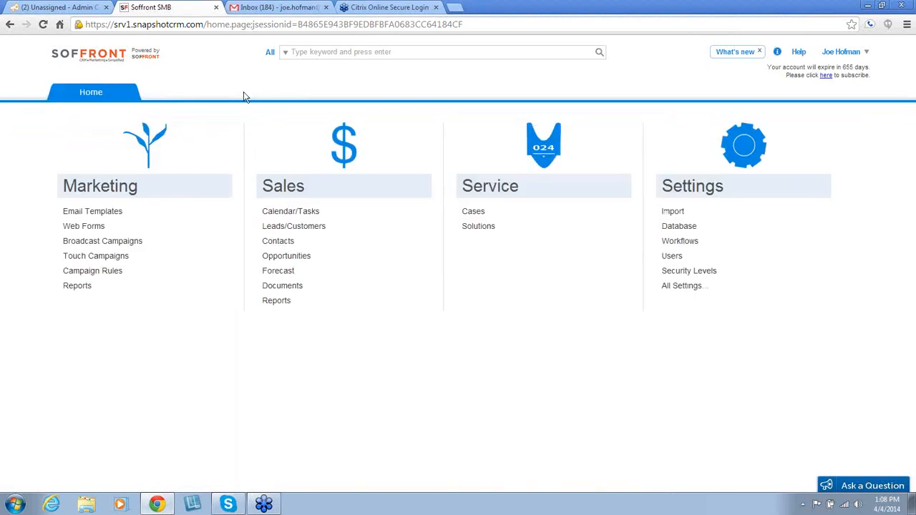
{"action": "mouse_move", "coordinate": [293, 226]}
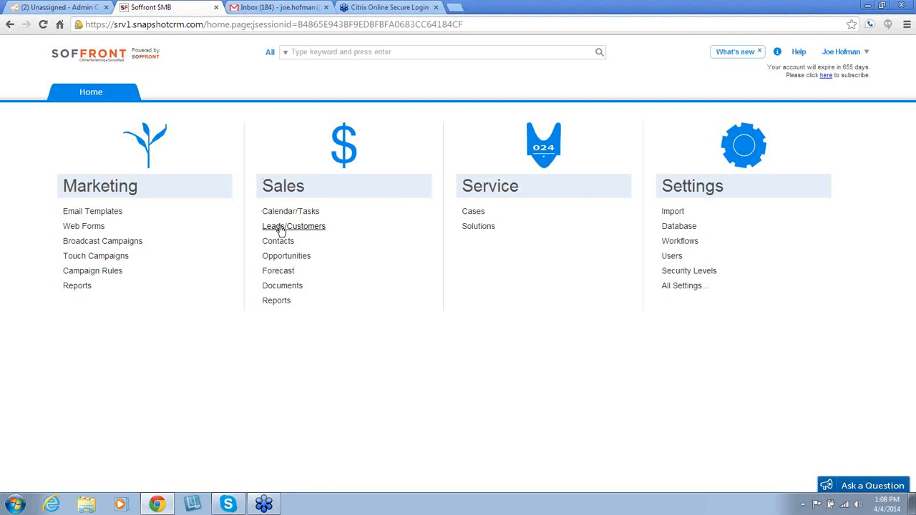
{"action": "left_click", "coordinate": [293, 226]}
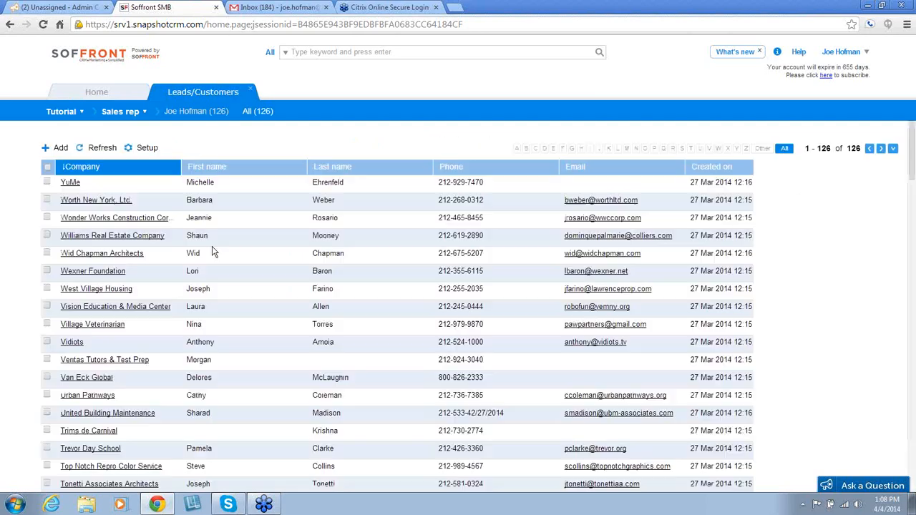
Step: Tick the Worth New York, Ltd. lead, close the list, and show the 4655 Contacts
{"action": "left_click", "coordinate": [46, 201]}
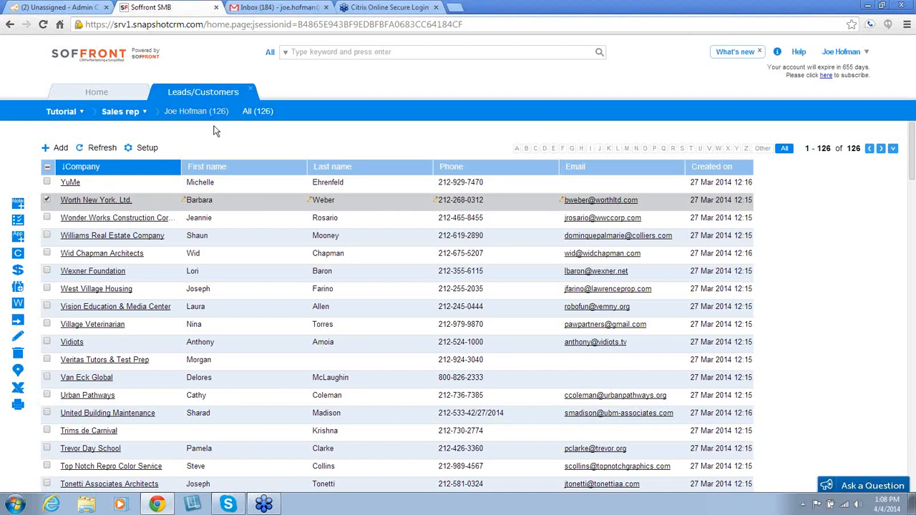
{"action": "left_click", "coordinate": [91, 92]}
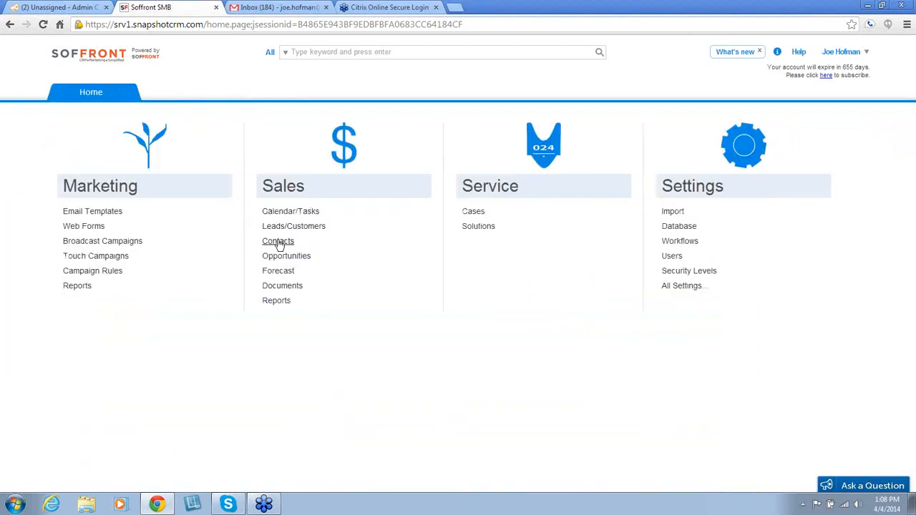
{"action": "mouse_move", "coordinate": [228, 232]}
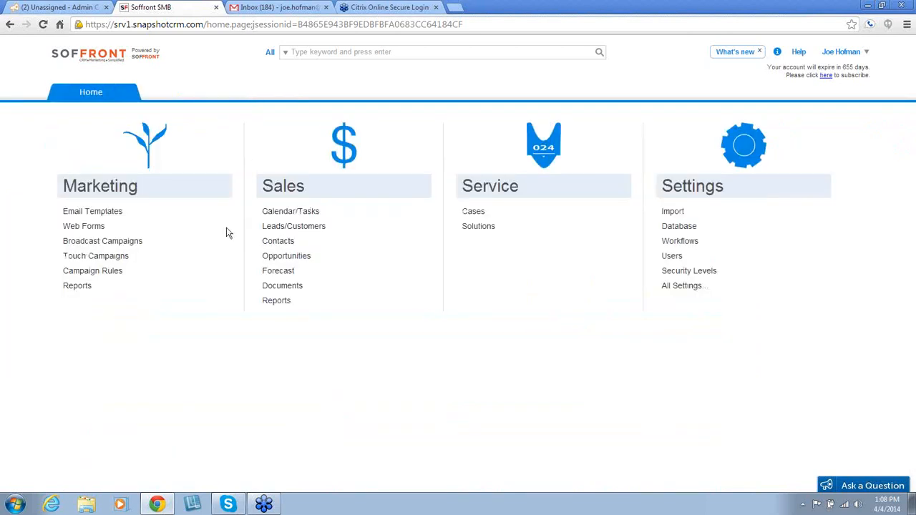
{"action": "left_click", "coordinate": [277, 240]}
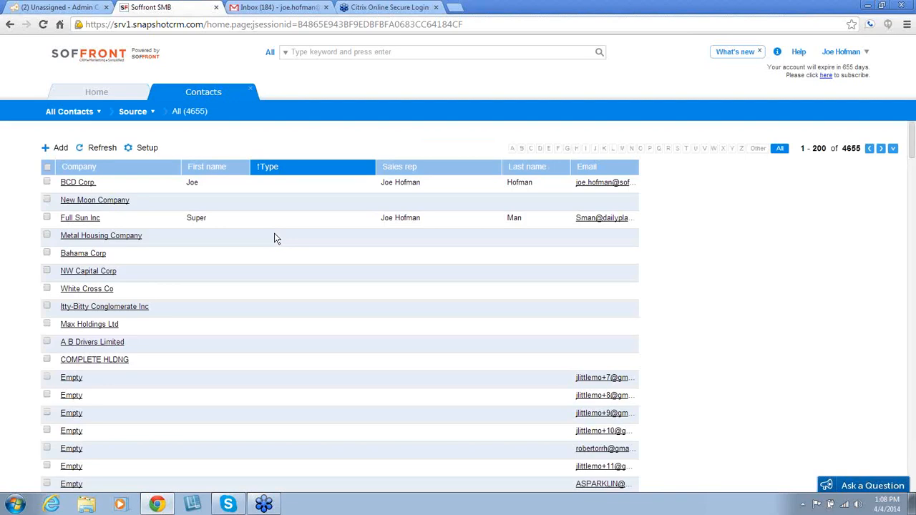
{"action": "mouse_move", "coordinate": [251, 93]}
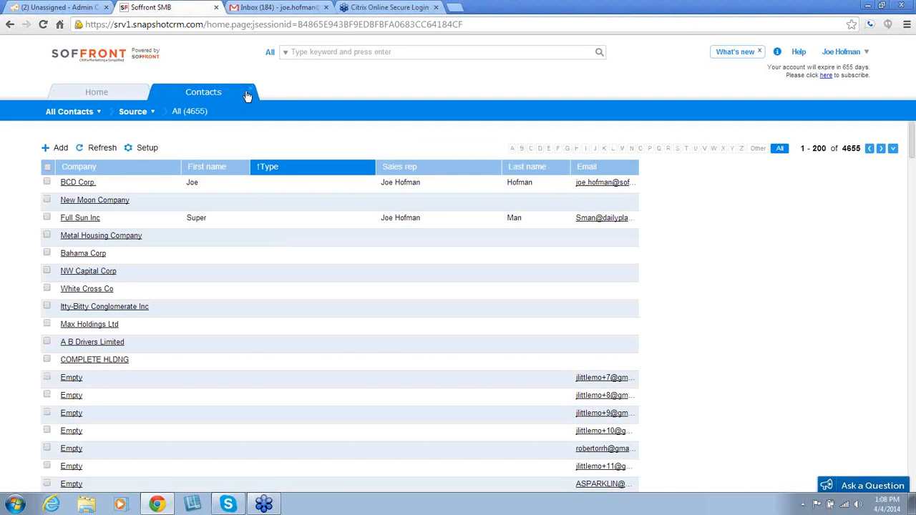
Step: Close the Contacts list and show the Opportunities list with Product - 1 for White Cross Co
{"action": "left_click", "coordinate": [91, 91]}
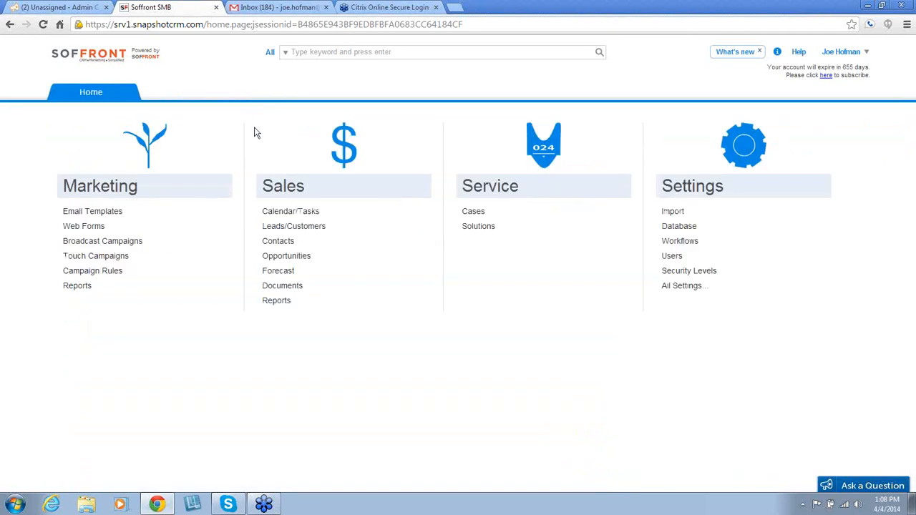
{"action": "mouse_move", "coordinate": [286, 255]}
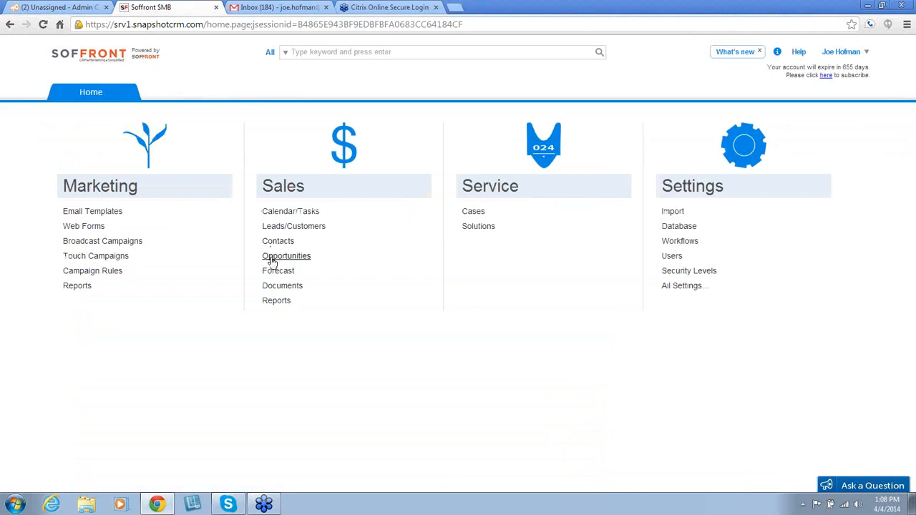
{"action": "left_click", "coordinate": [286, 255]}
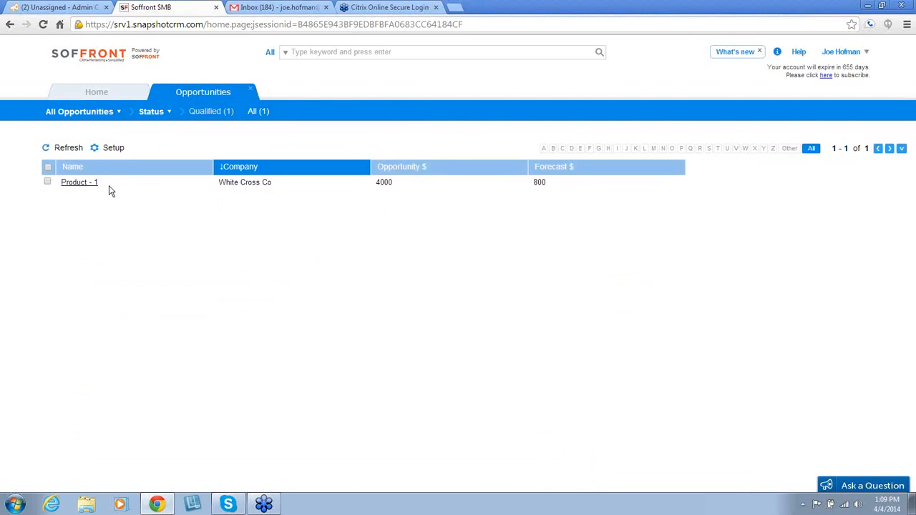
{"action": "mouse_move", "coordinate": [252, 91]}
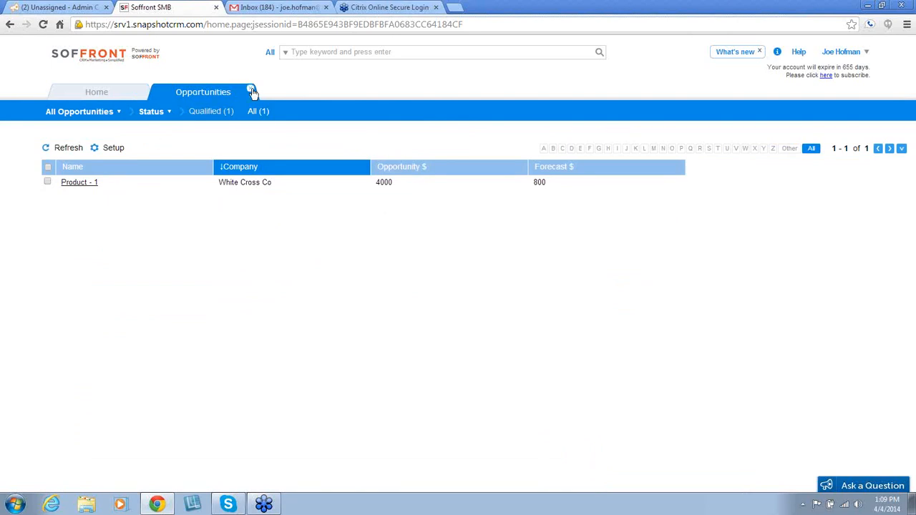
{"action": "left_click", "coordinate": [91, 91]}
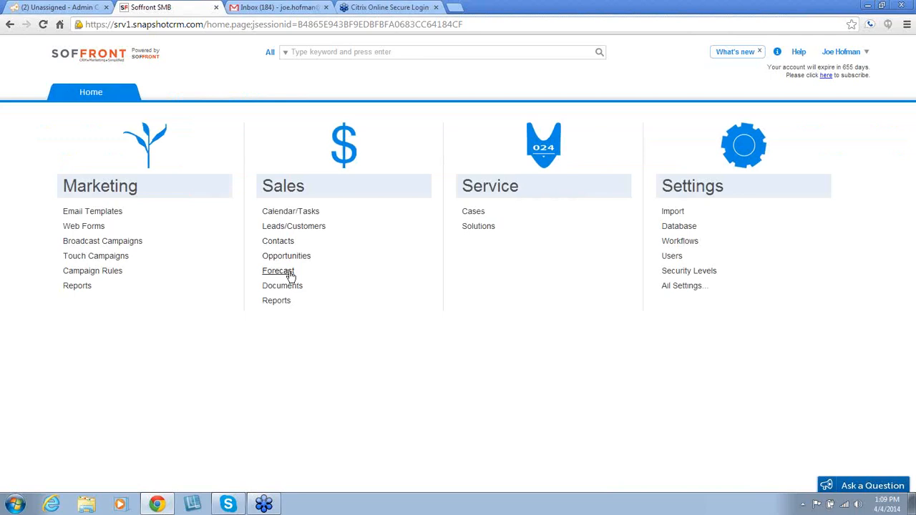
{"action": "left_click", "coordinate": [278, 270]}
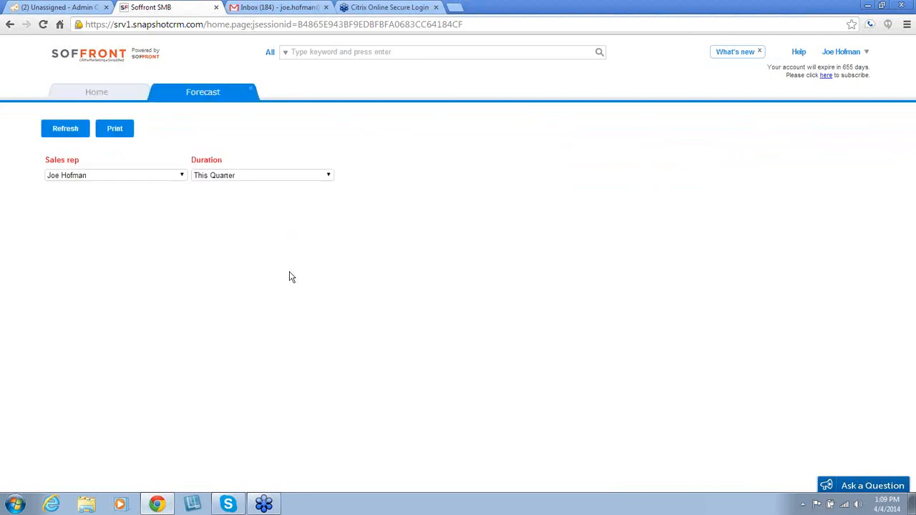
Step: Check the forecast's Duration options, then move to the Documents area with the Test folder and PQM.pdf
{"action": "left_click", "coordinate": [65, 129]}
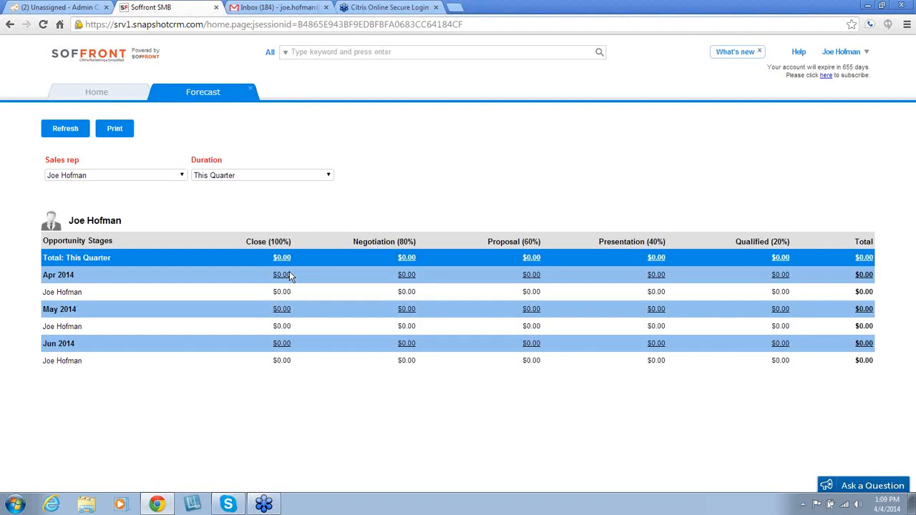
{"action": "mouse_move", "coordinate": [70, 179]}
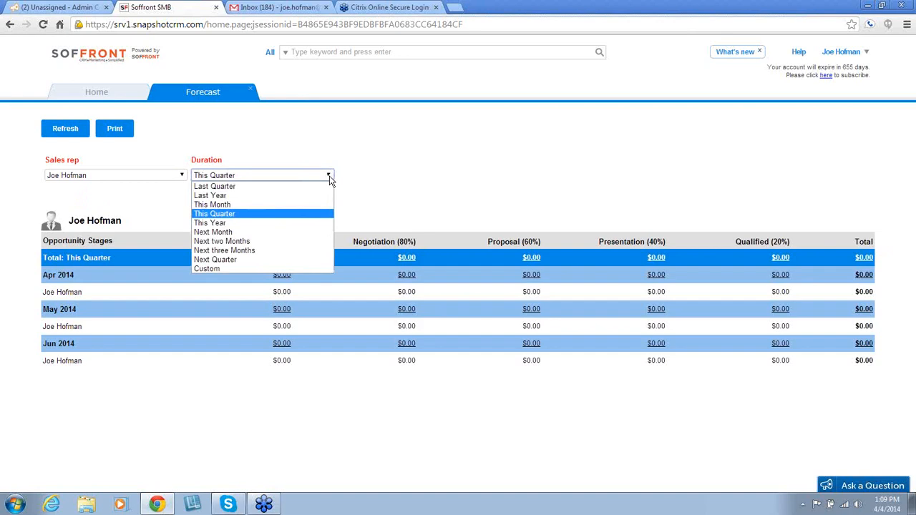
{"action": "mouse_move", "coordinate": [329, 180]}
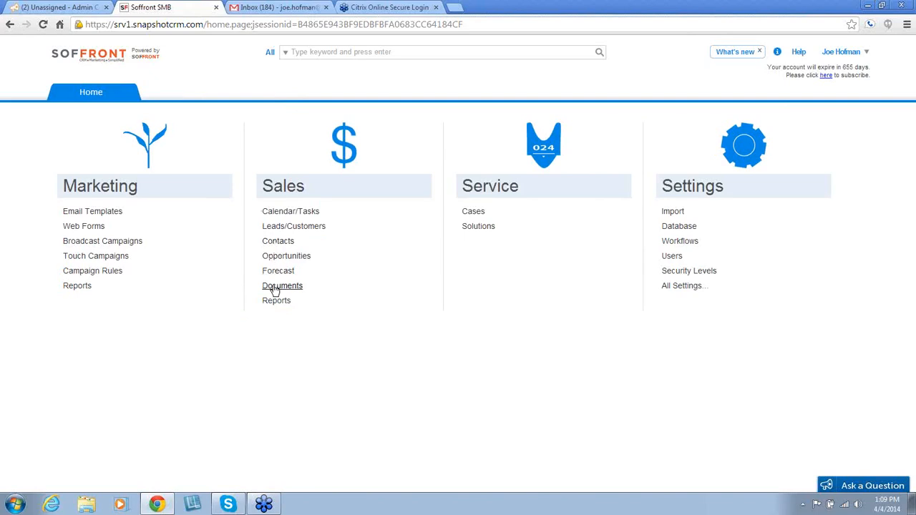
{"action": "left_click", "coordinate": [282, 287]}
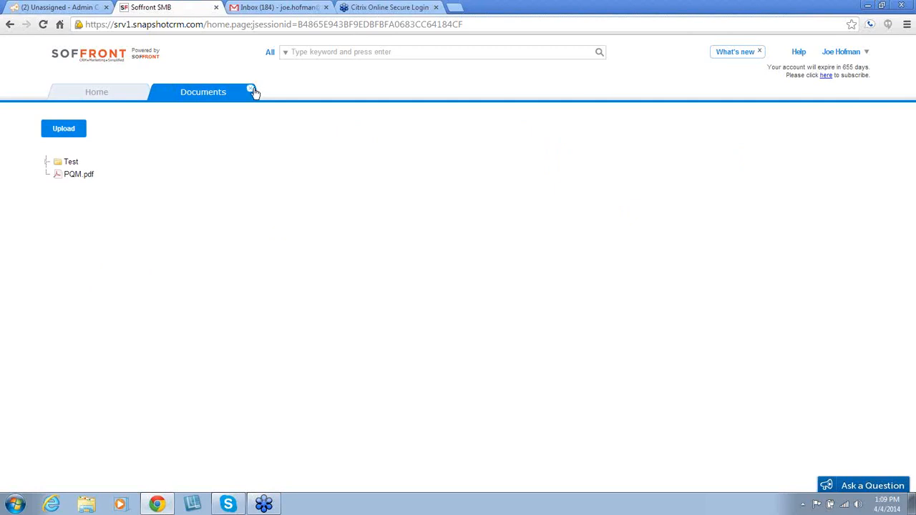
Step: Close the Documents area and bring up the Sales Reports page
{"action": "left_click", "coordinate": [96, 91]}
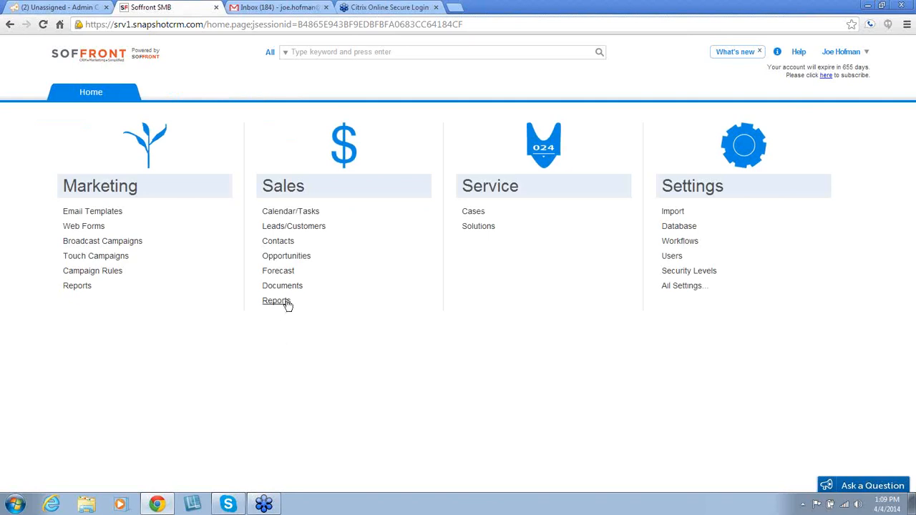
{"action": "left_click", "coordinate": [276, 300]}
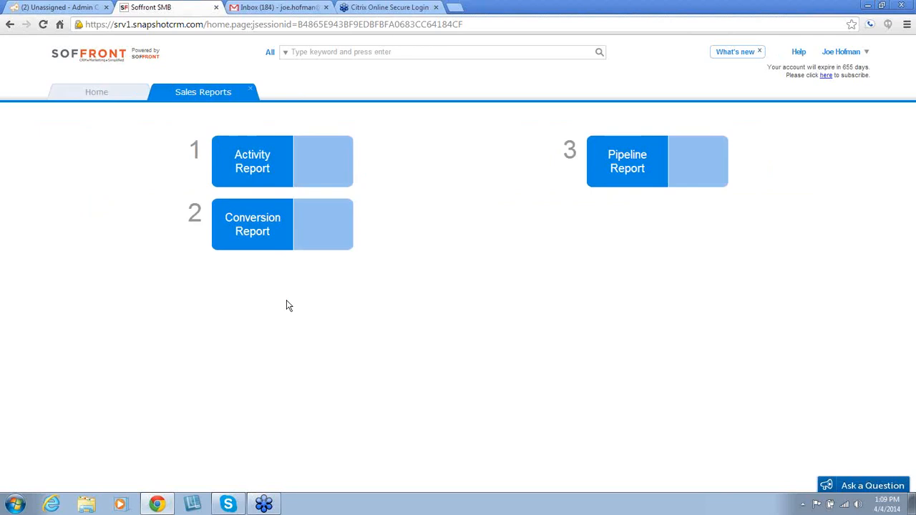
{"action": "mouse_move", "coordinate": [254, 163]}
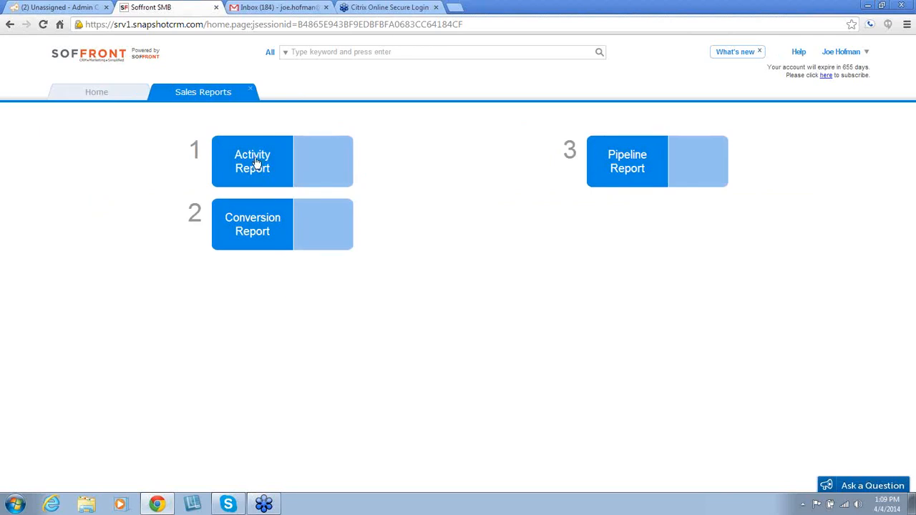
{"action": "left_click", "coordinate": [252, 160]}
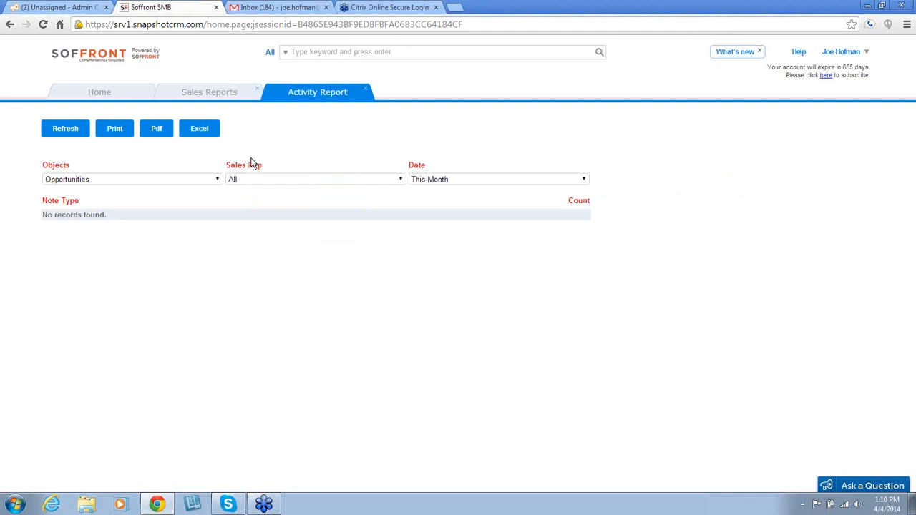
{"action": "mouse_move", "coordinate": [351, 106]}
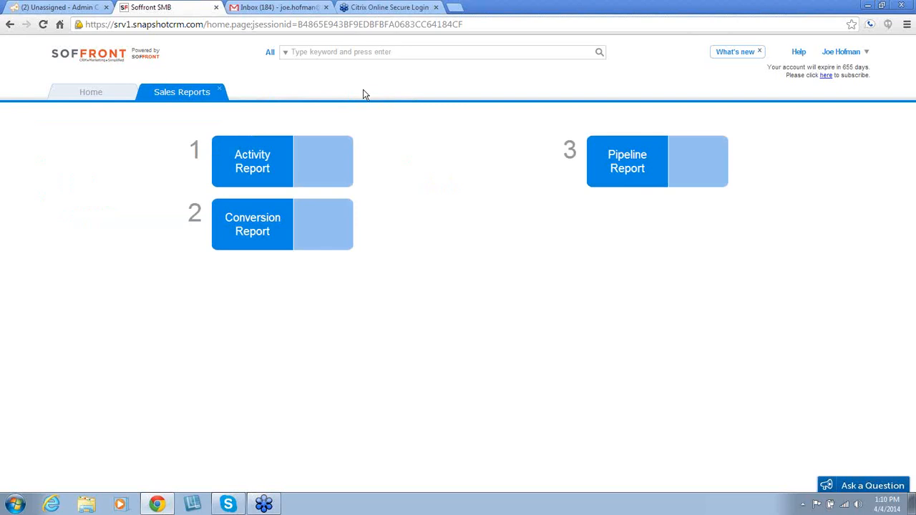
{"action": "mouse_move", "coordinate": [246, 228]}
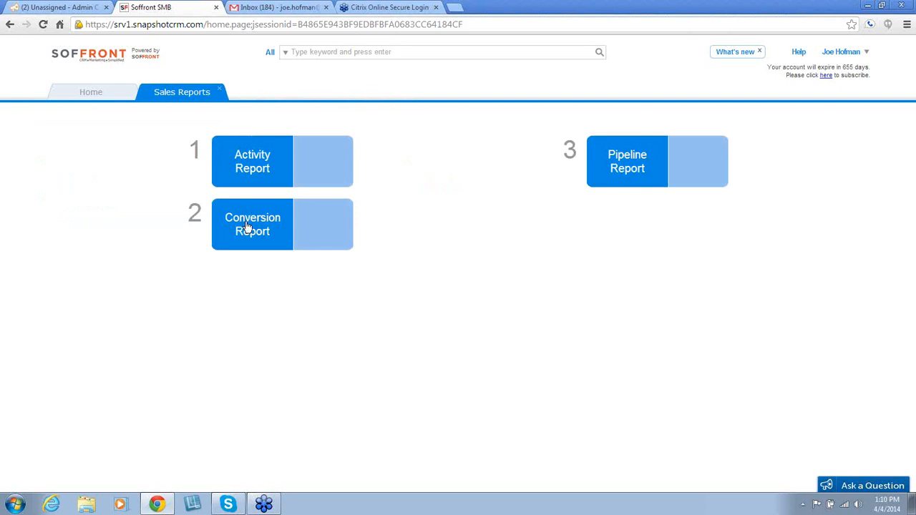
{"action": "left_click", "coordinate": [252, 224]}
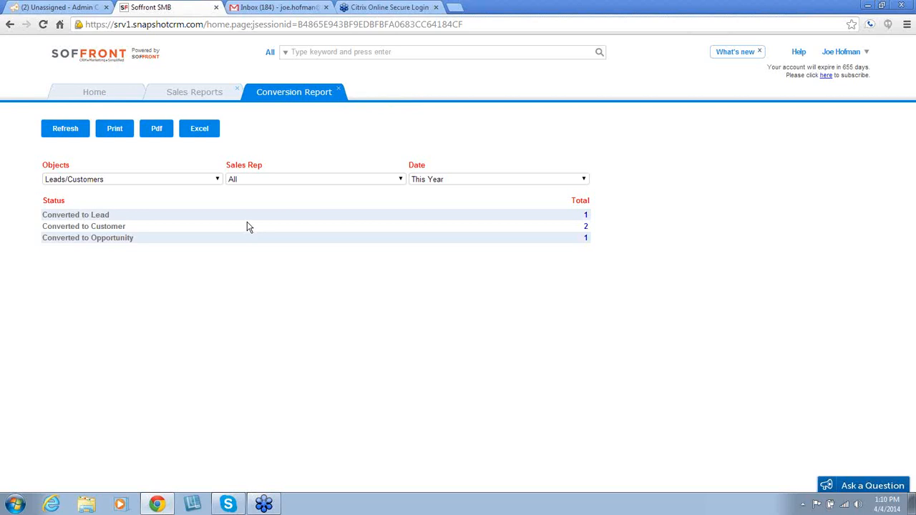
{"action": "mouse_move", "coordinate": [322, 116]}
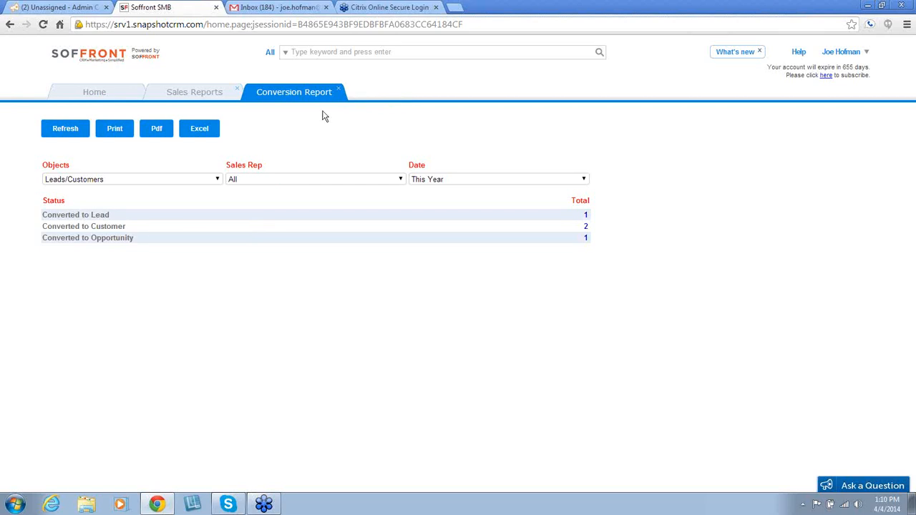
Step: Close the Conversion Report so the Pipeline Report funnel shows
{"action": "left_click", "coordinate": [338, 91]}
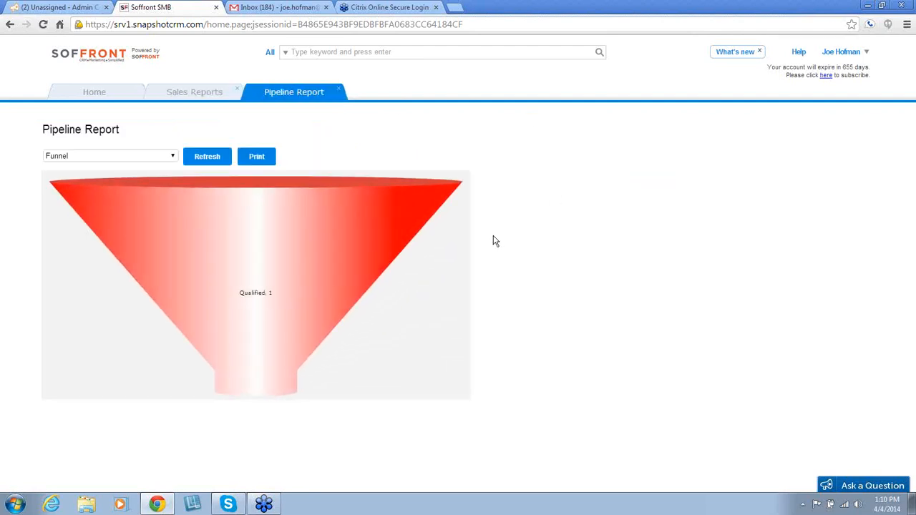
{"action": "mouse_move", "coordinate": [184, 169]}
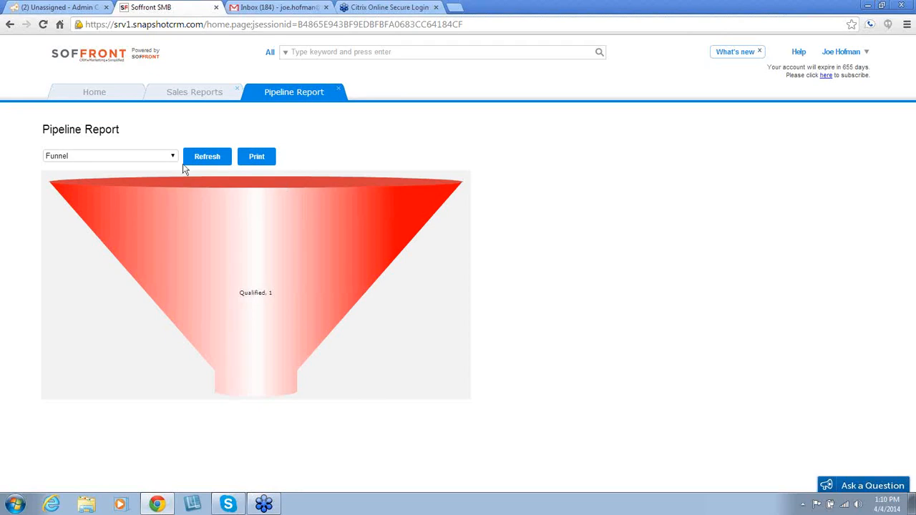
Step: Switch the Pipeline Report chart type to 2D bar graph, then close Sales Reports to return home
{"action": "left_click", "coordinate": [109, 155]}
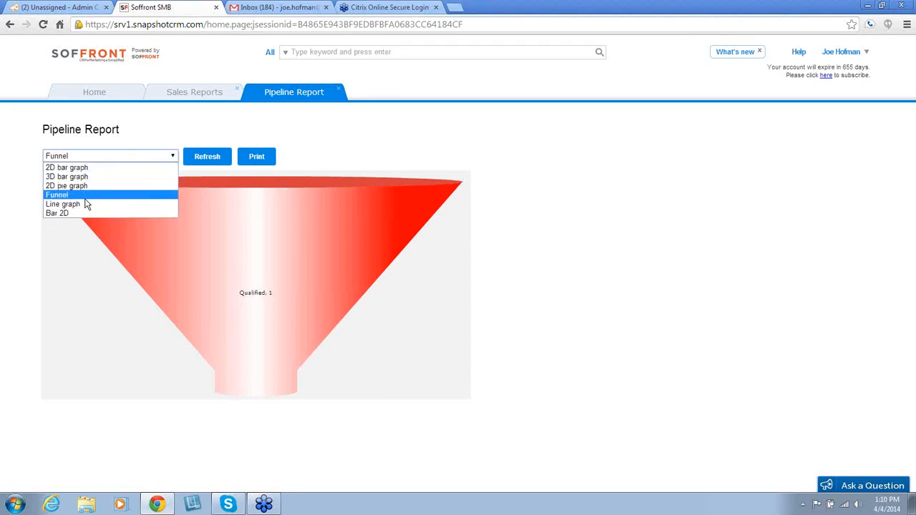
{"action": "left_click", "coordinate": [63, 203]}
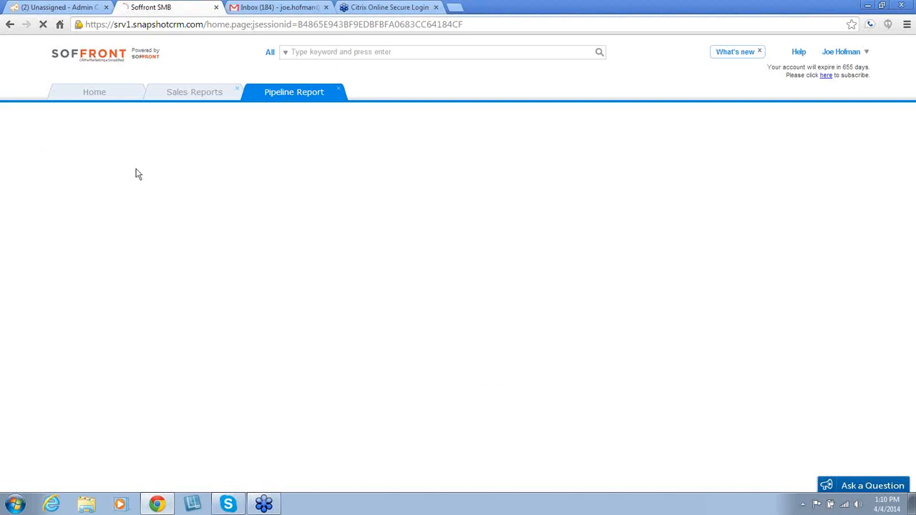
{"action": "left_click", "coordinate": [172, 156]}
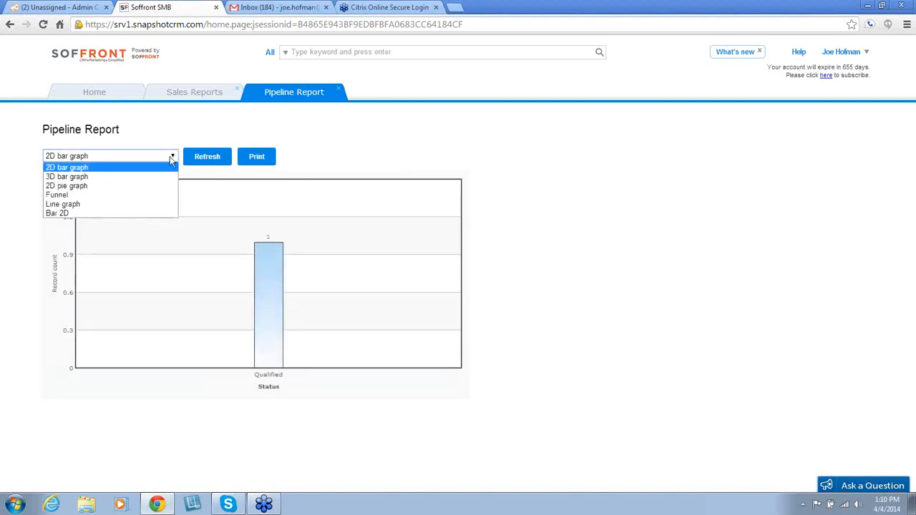
{"action": "left_click", "coordinate": [57, 194]}
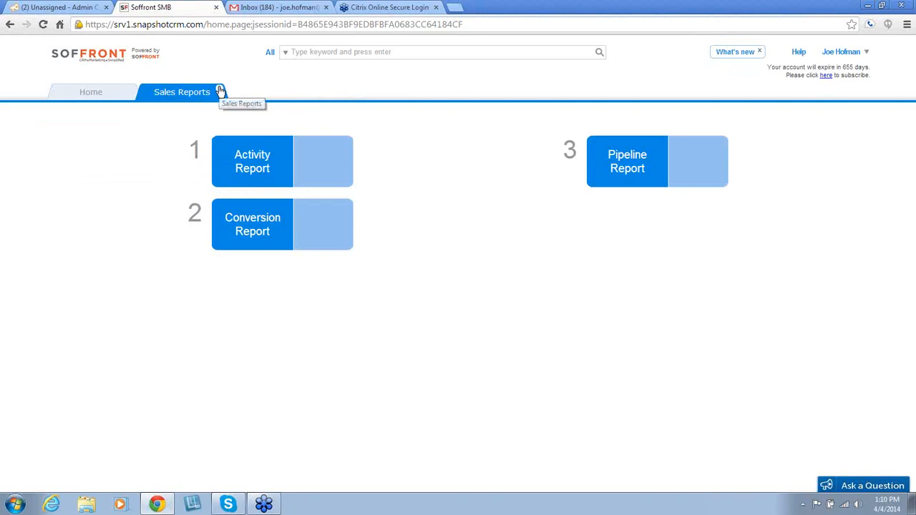
{"action": "left_click", "coordinate": [92, 92]}
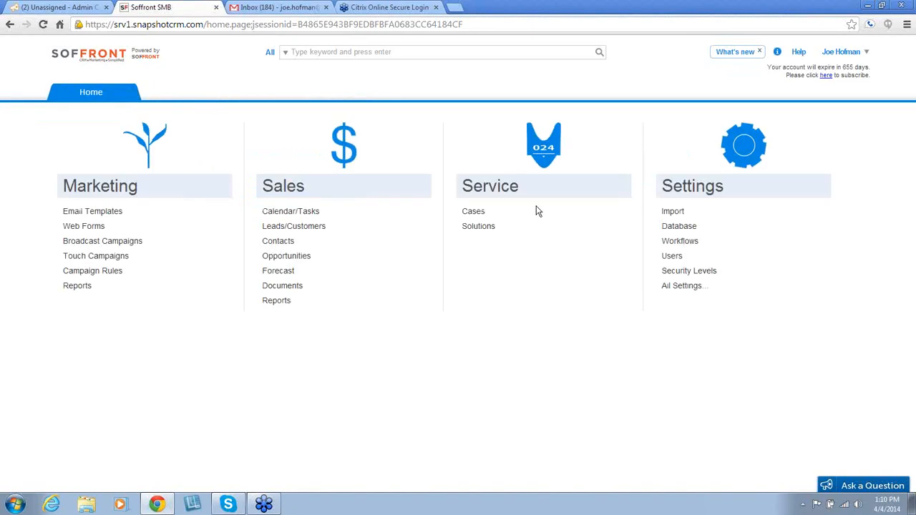
{"action": "mouse_move", "coordinate": [535, 212]}
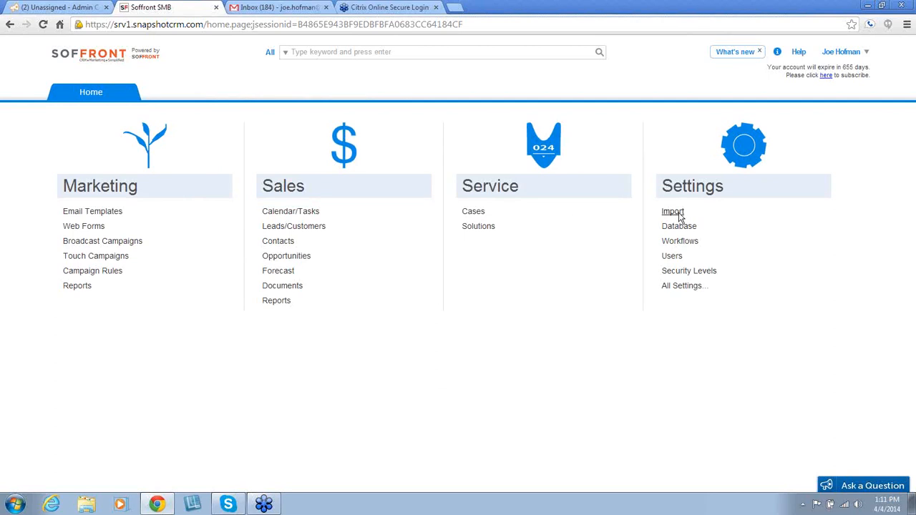
{"action": "left_click", "coordinate": [672, 212]}
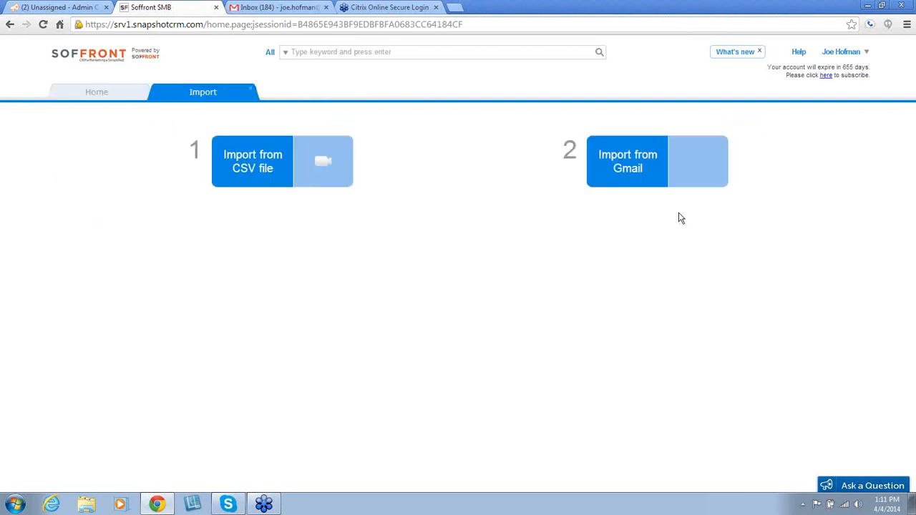
{"action": "mouse_move", "coordinate": [252, 166]}
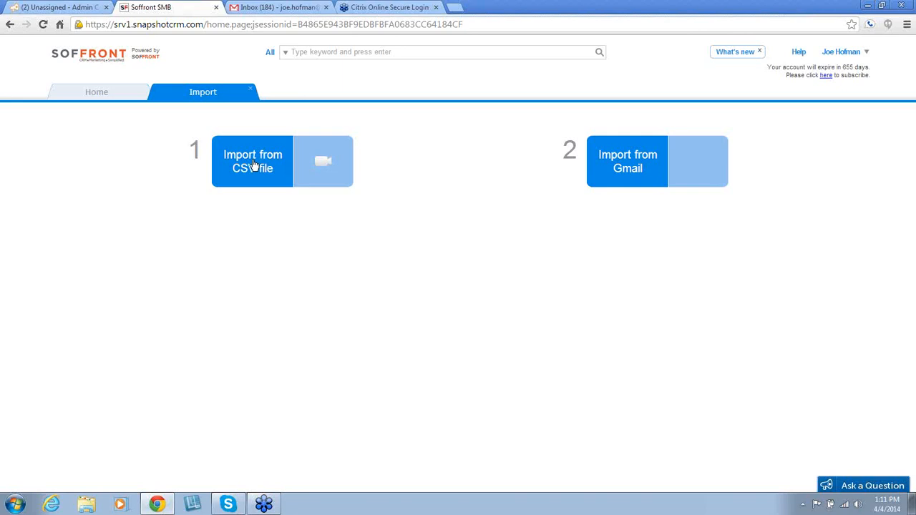
{"action": "left_click", "coordinate": [252, 160]}
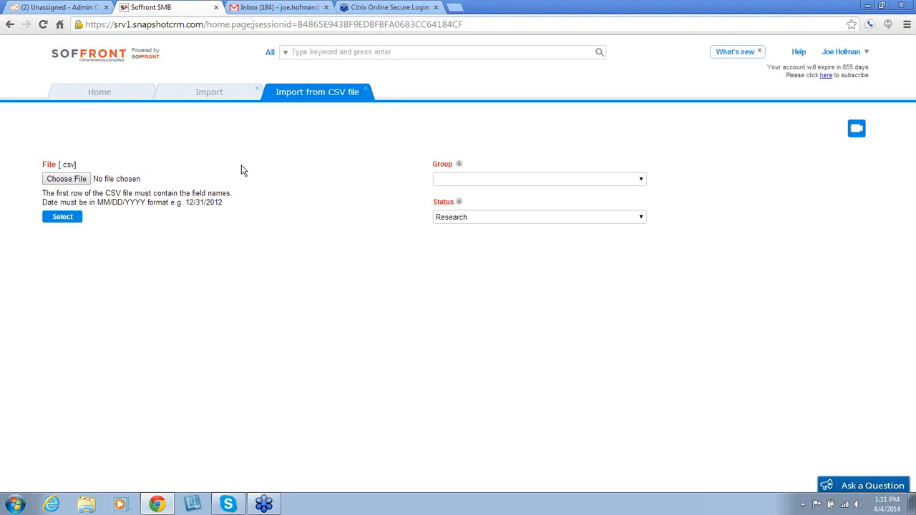
{"action": "mouse_move", "coordinate": [358, 92]}
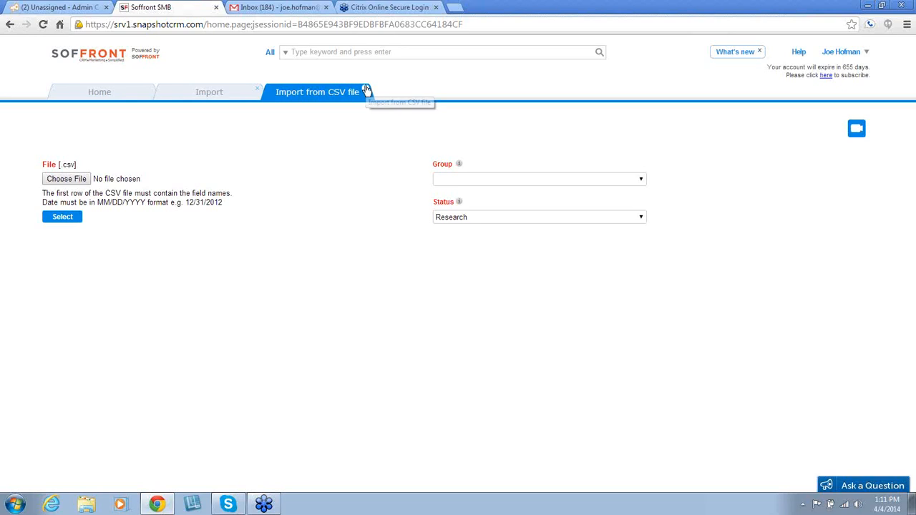
{"action": "left_click", "coordinate": [256, 89]}
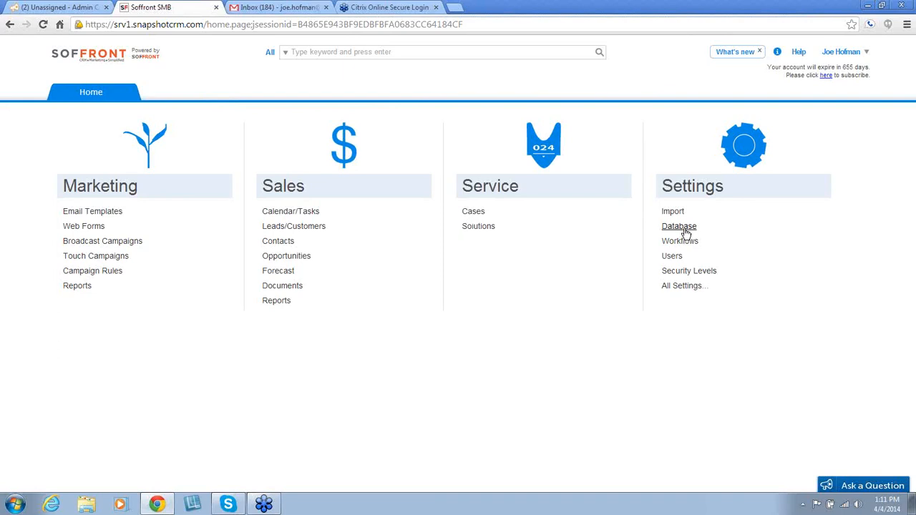
Step: Open Database settings and bring up the Leads/Customers table form layout
{"action": "left_click", "coordinate": [679, 226]}
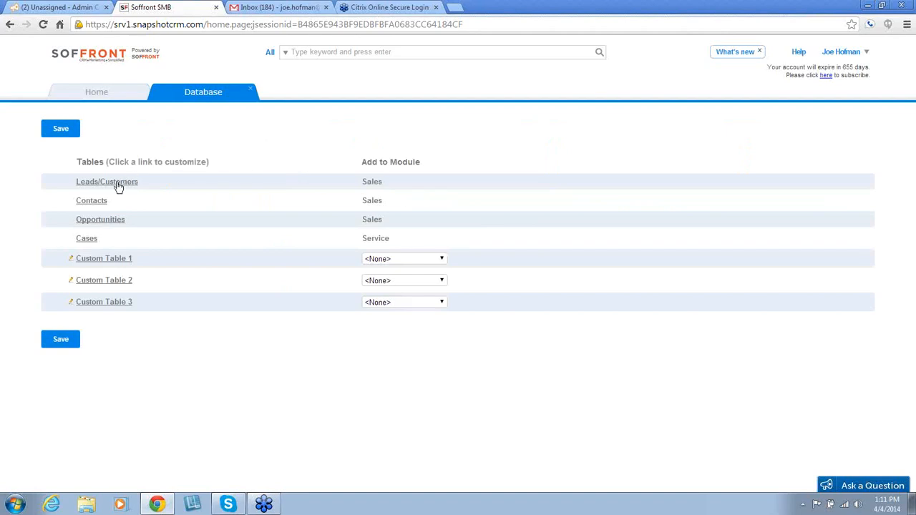
{"action": "left_click", "coordinate": [106, 181]}
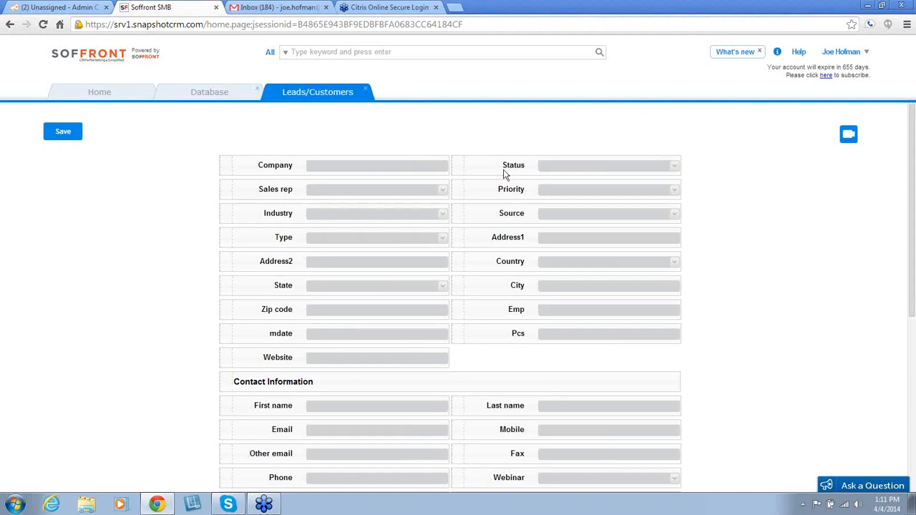
{"action": "mouse_move", "coordinate": [298, 398]}
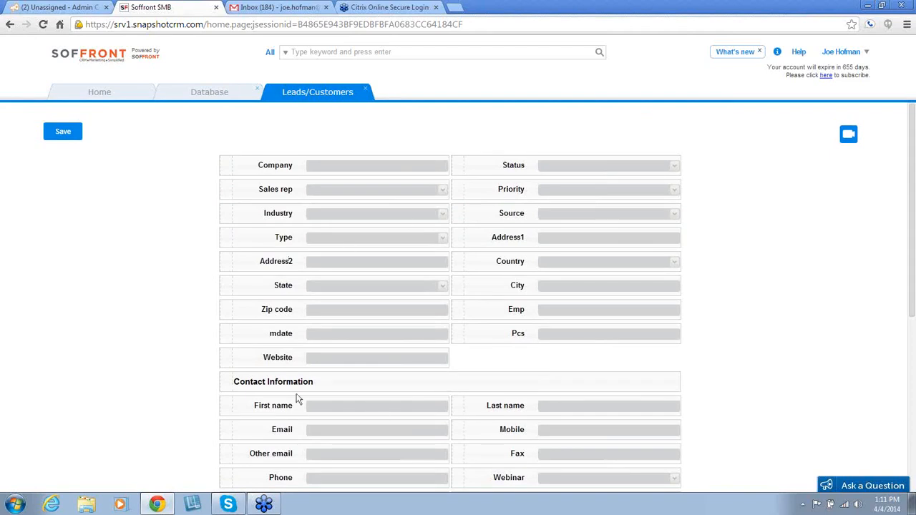
{"action": "mouse_move", "coordinate": [538, 405]}
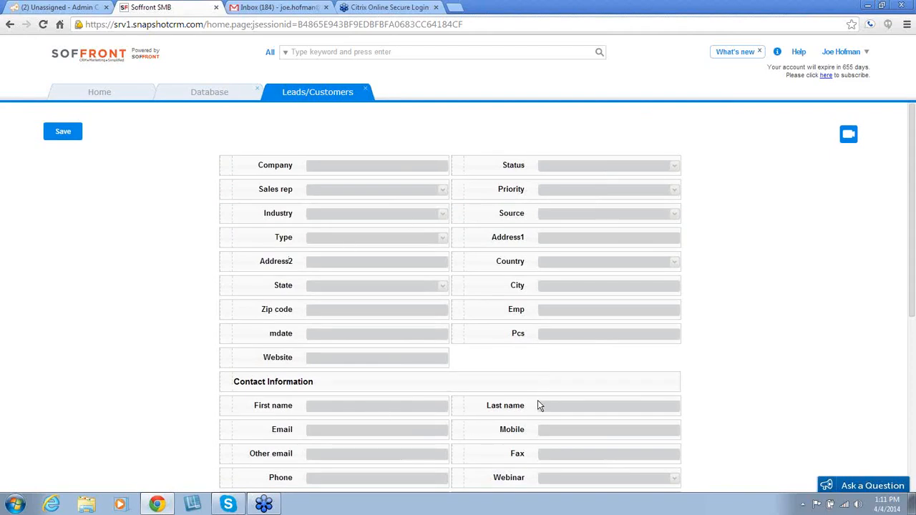
{"action": "mouse_move", "coordinate": [551, 418]}
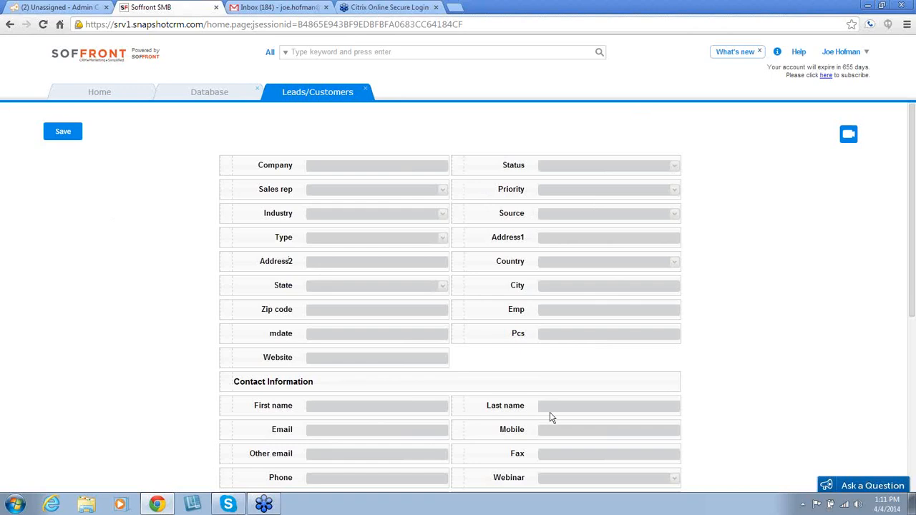
{"action": "mouse_move", "coordinate": [292, 284]}
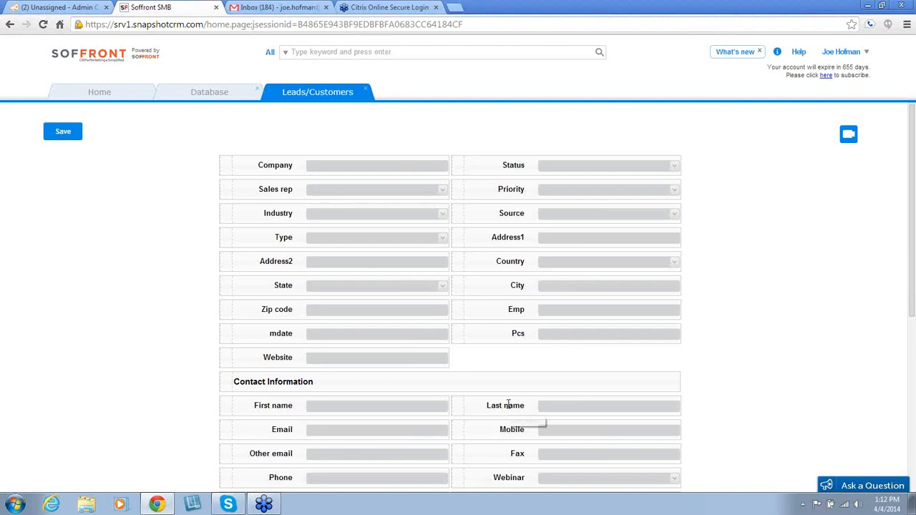
{"action": "mouse_move", "coordinate": [331, 148]}
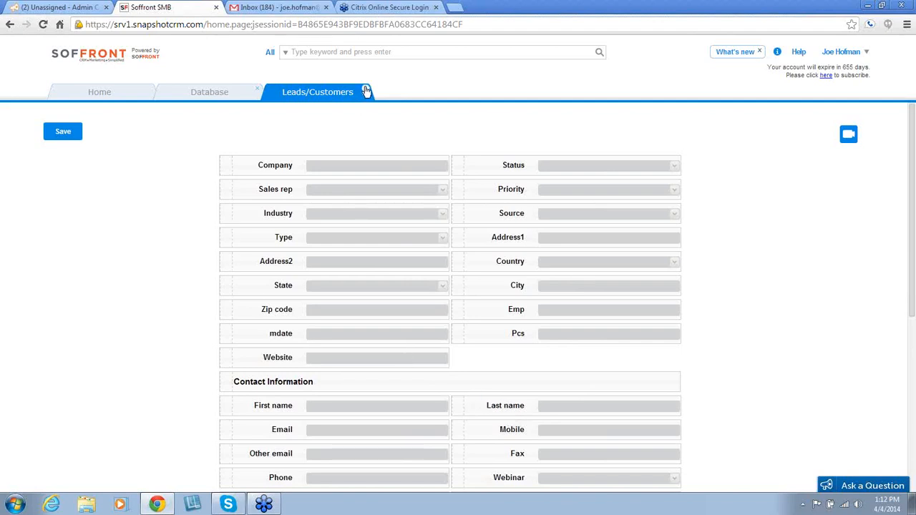
Step: Return home, open Workflow settings and bring up the Sales workflow for Leads/Customers
{"action": "left_click", "coordinate": [92, 92]}
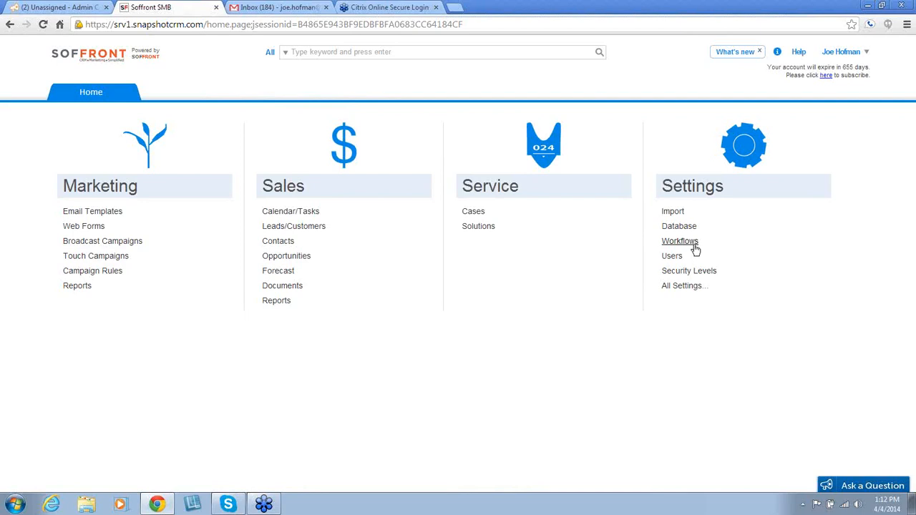
{"action": "left_click", "coordinate": [679, 241]}
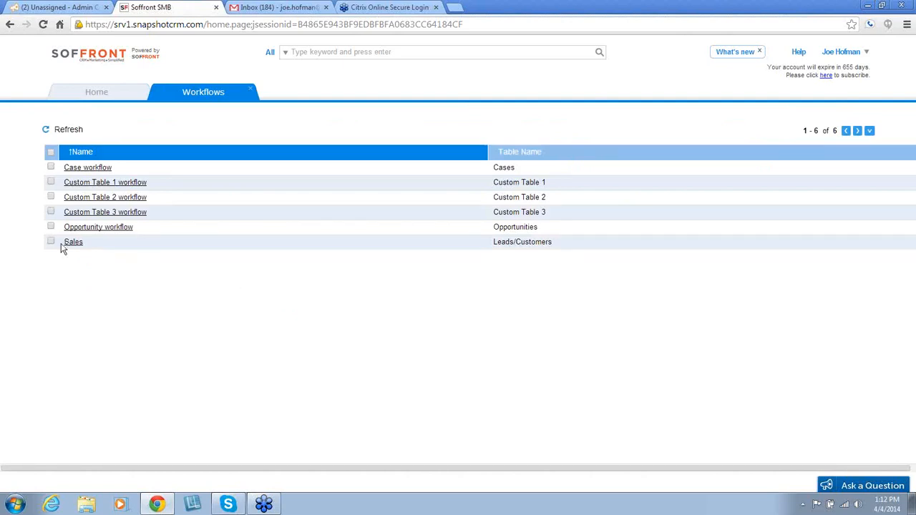
{"action": "left_click", "coordinate": [73, 241]}
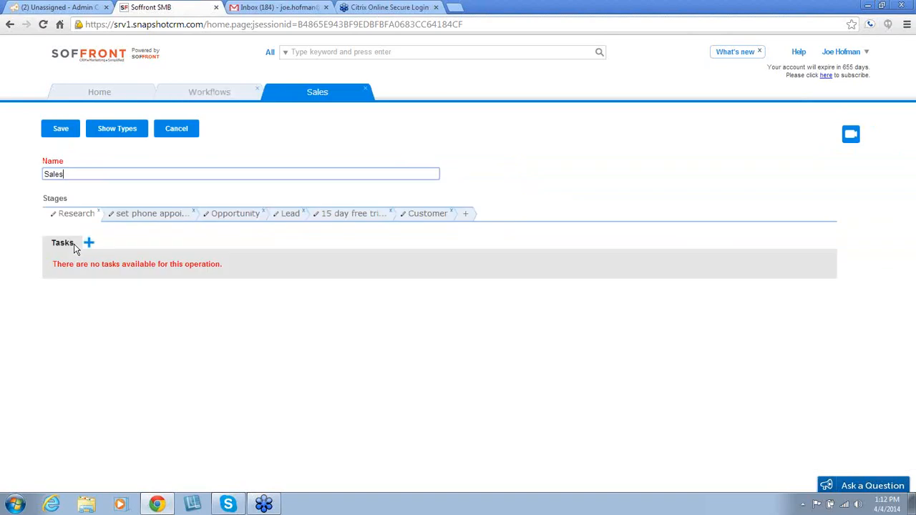
{"action": "mouse_move", "coordinate": [65, 226]}
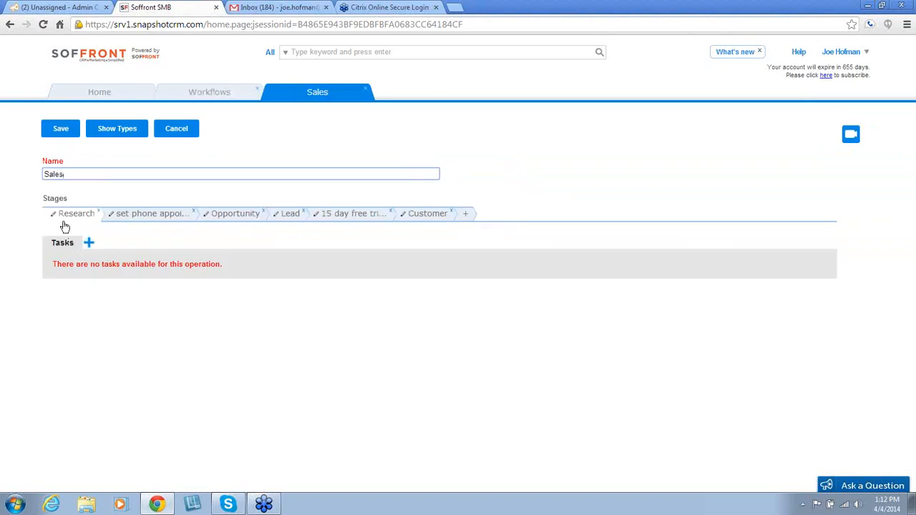
{"action": "mouse_move", "coordinate": [112, 229]}
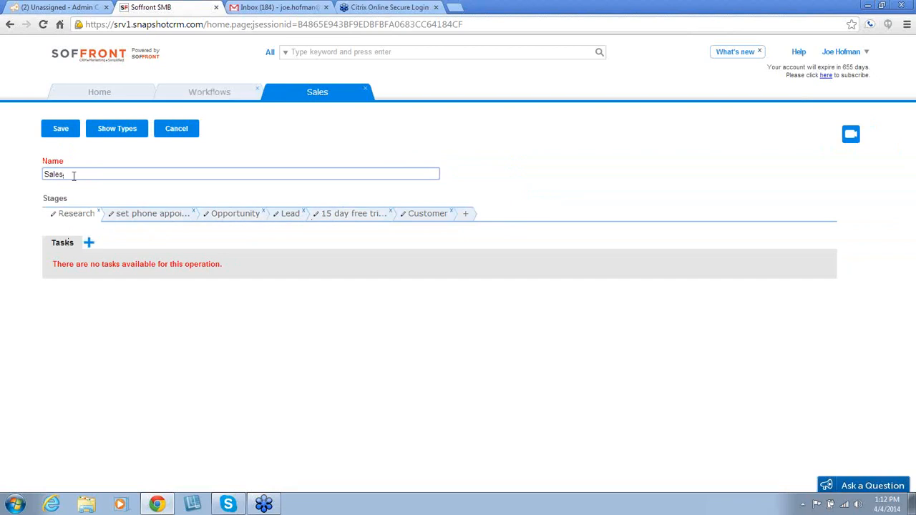
{"action": "mouse_move", "coordinate": [146, 214]}
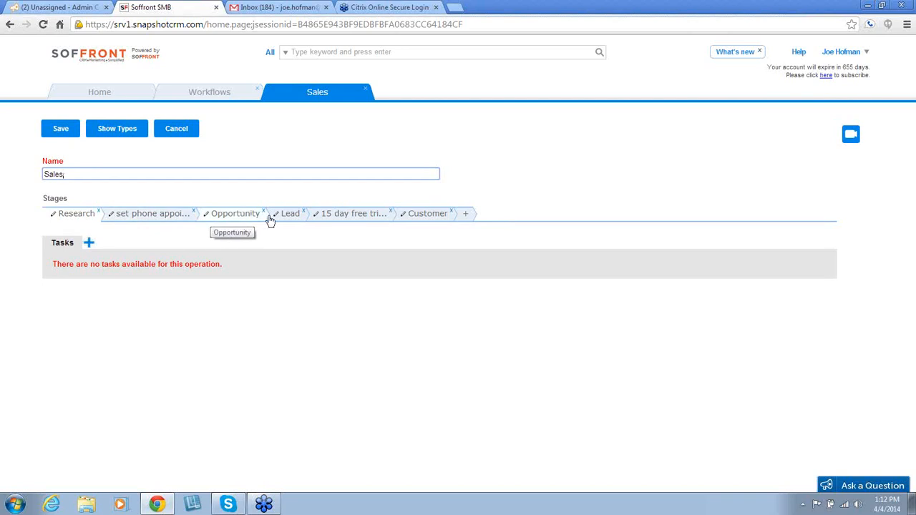
{"action": "mouse_move", "coordinate": [409, 217]}
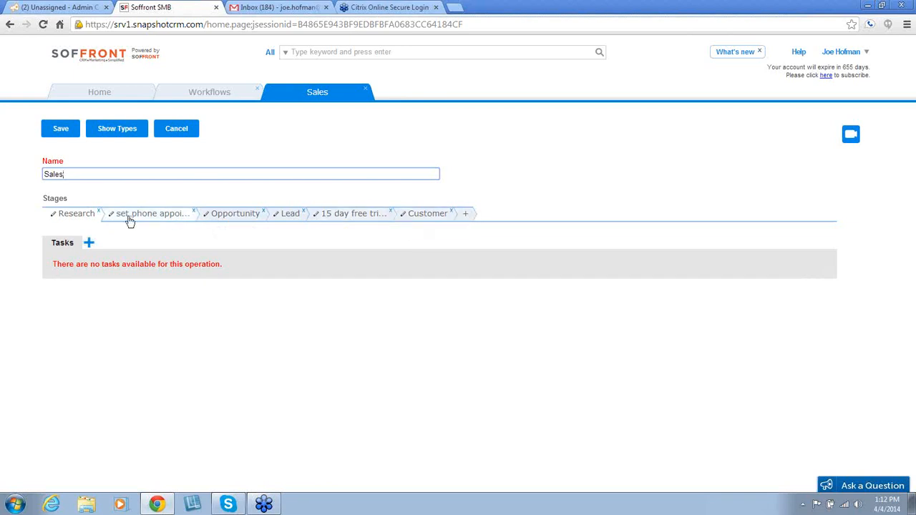
{"action": "mouse_move", "coordinate": [415, 226]}
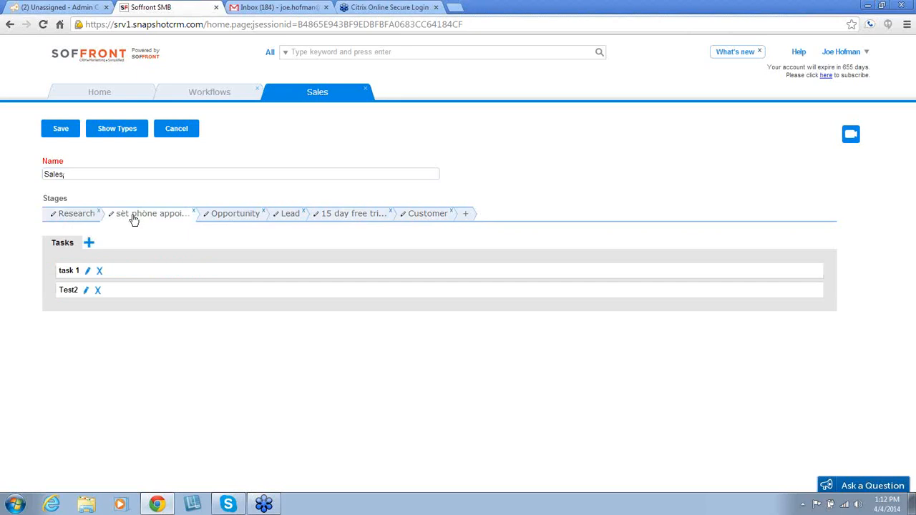
{"action": "mouse_move", "coordinate": [129, 318]}
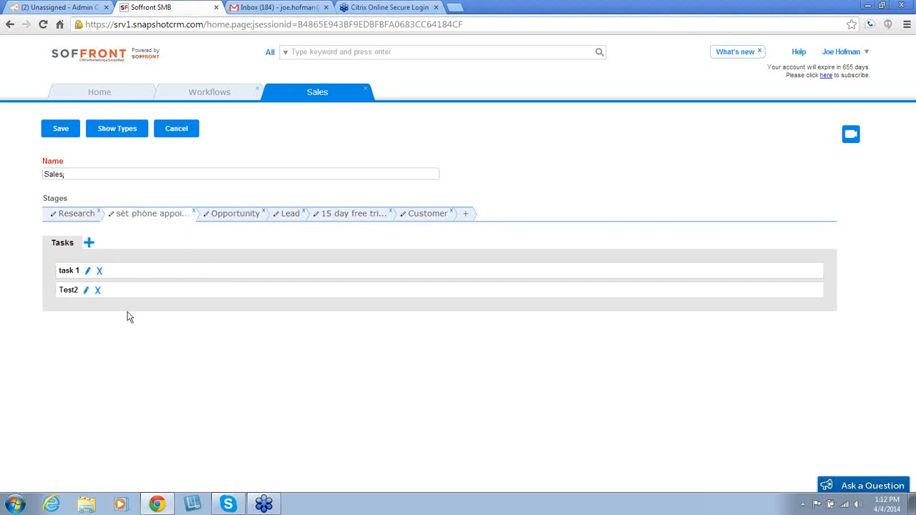
{"action": "mouse_move", "coordinate": [143, 223]}
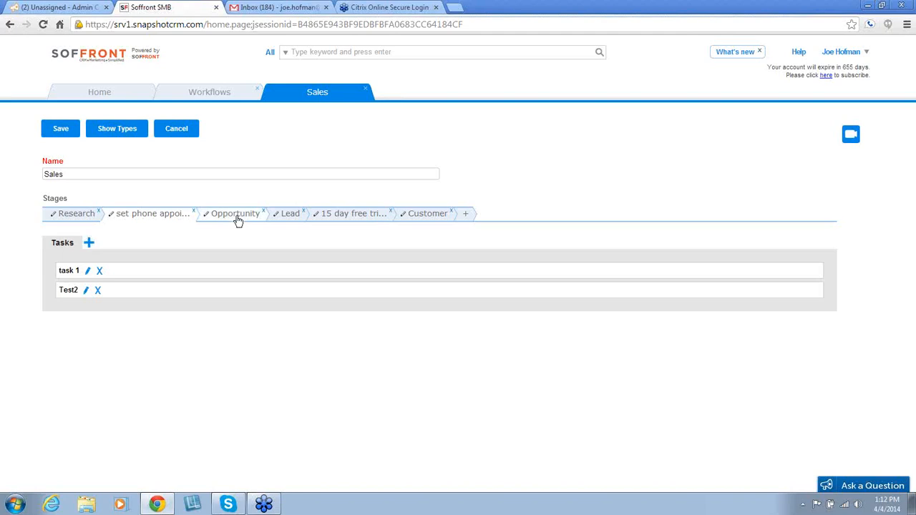
{"action": "mouse_move", "coordinate": [235, 213]}
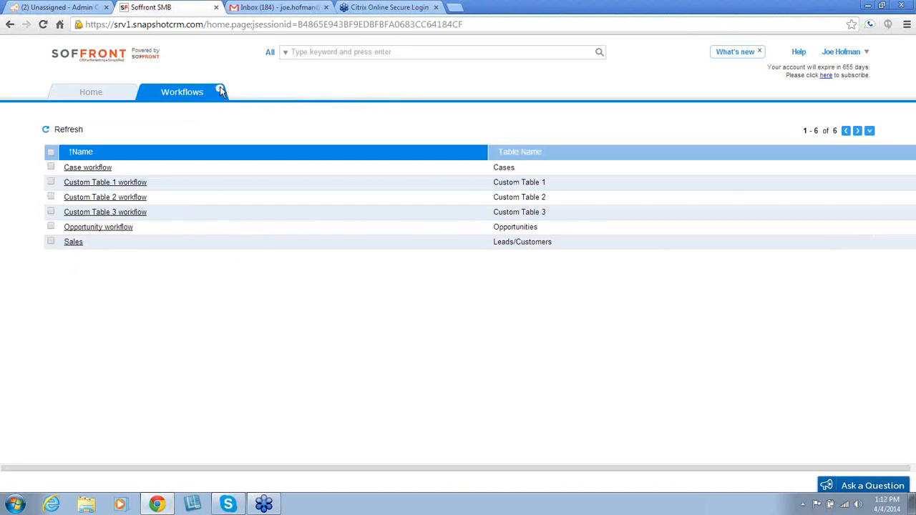
{"action": "left_click", "coordinate": [92, 92]}
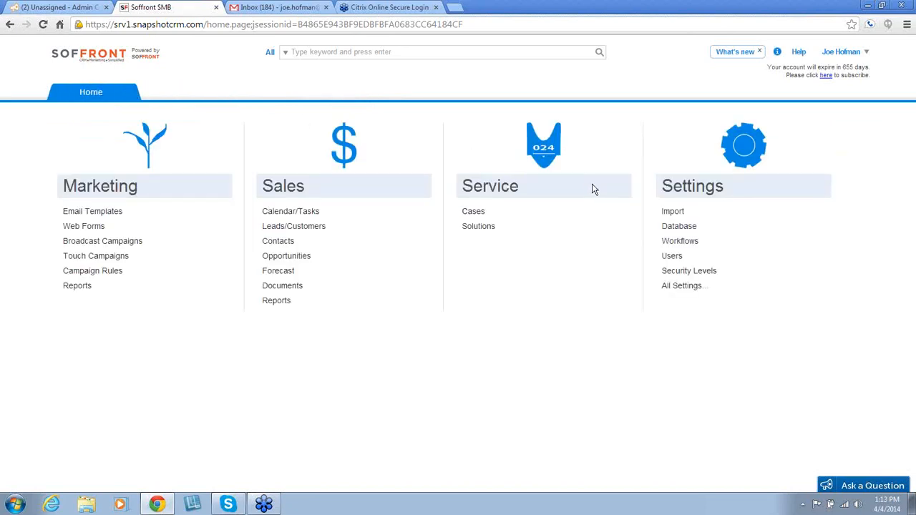
{"action": "mouse_move", "coordinate": [598, 188]}
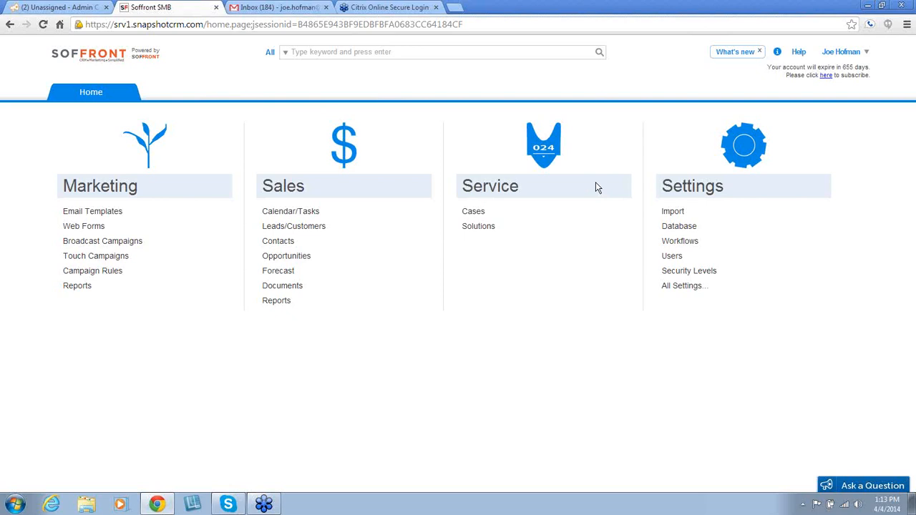
{"action": "mouse_move", "coordinate": [681, 268]}
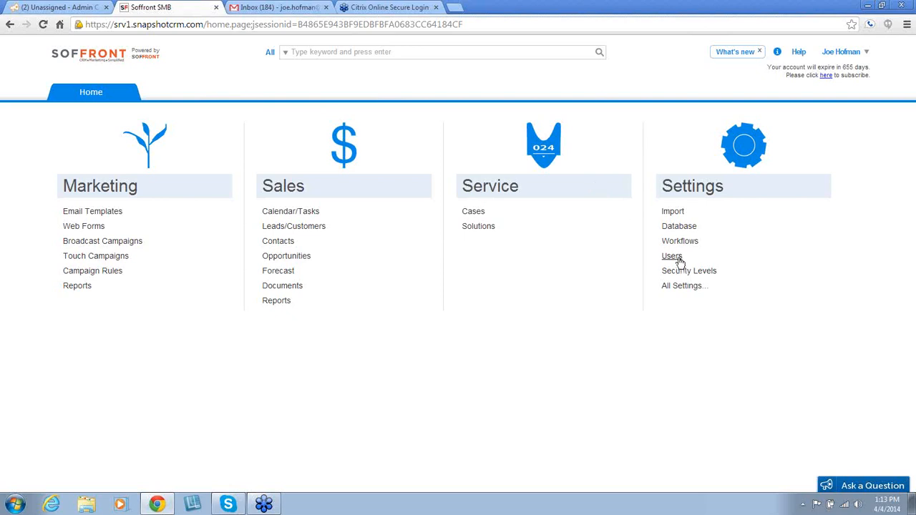
{"action": "left_click", "coordinate": [673, 257]}
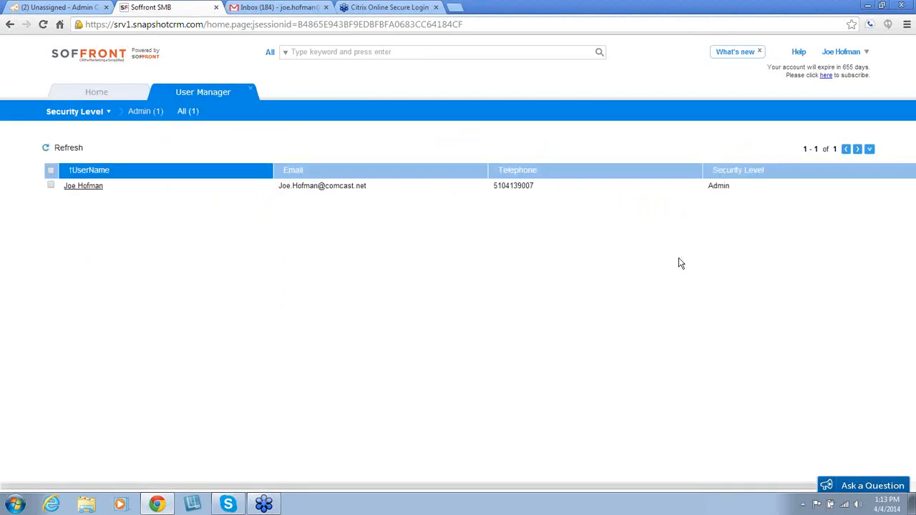
{"action": "left_click", "coordinate": [83, 186]}
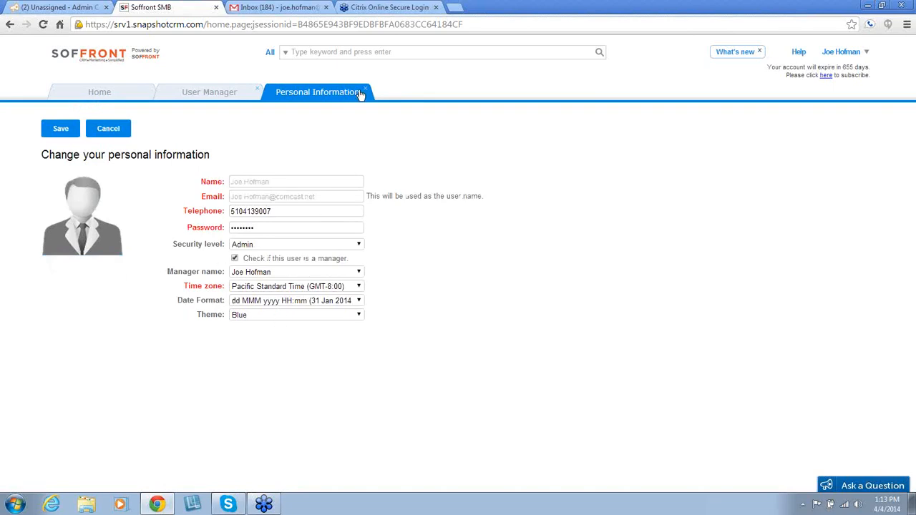
Step: Close the Personal Information page, returning to the User Manager list
{"action": "left_click", "coordinate": [209, 91]}
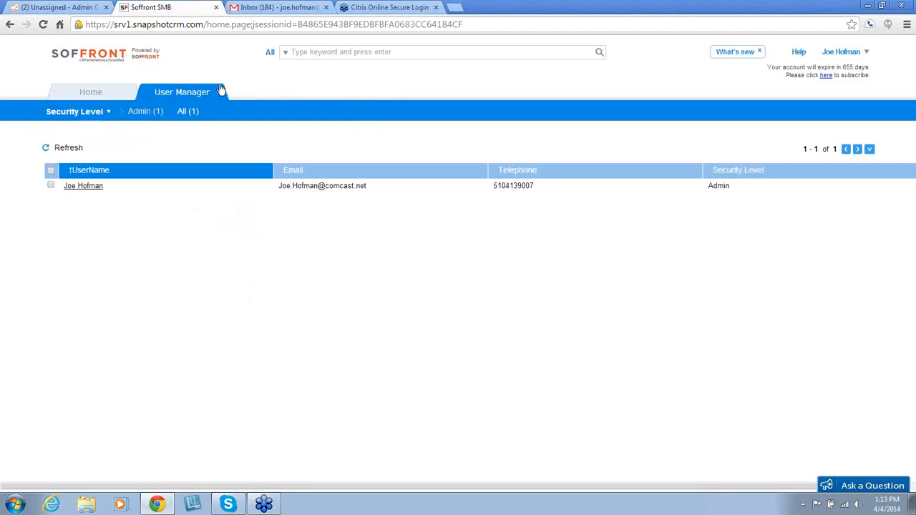
{"action": "mouse_move", "coordinate": [221, 91]}
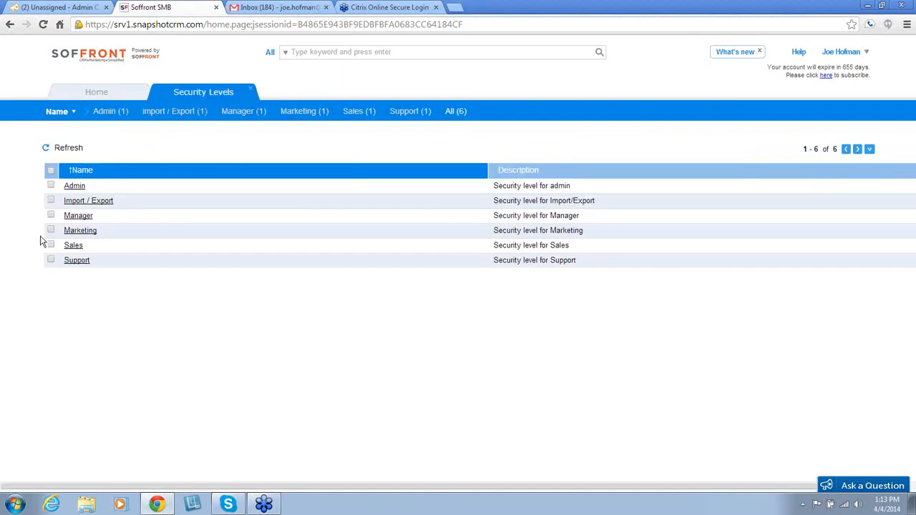
{"action": "mouse_move", "coordinate": [111, 272]}
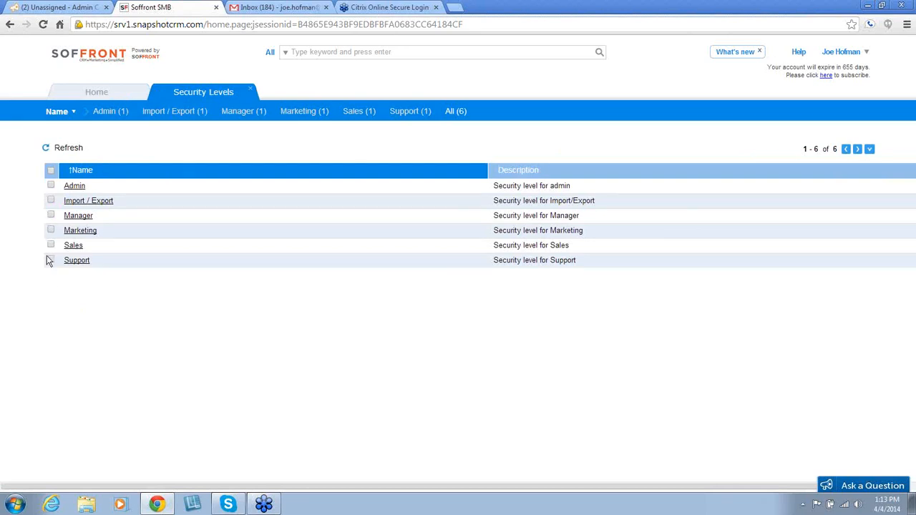
{"action": "mouse_move", "coordinate": [95, 261]}
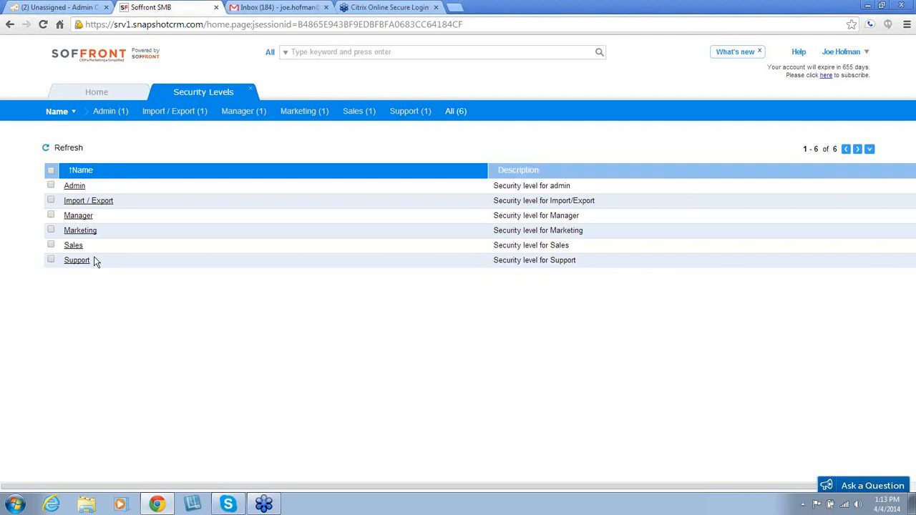
{"action": "mouse_move", "coordinate": [74, 203]}
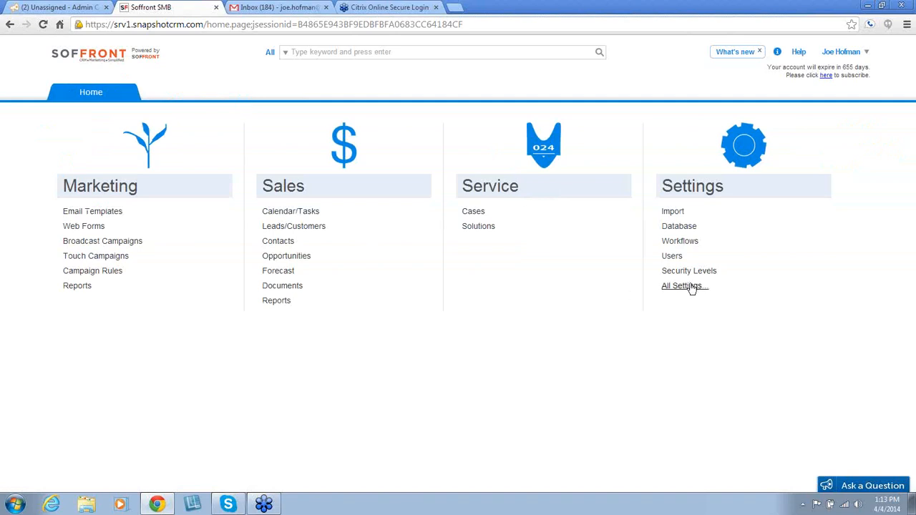
Step: Open the All Settings overview listing Profile, Data, Marketing and other sections
{"action": "left_click", "coordinate": [681, 286]}
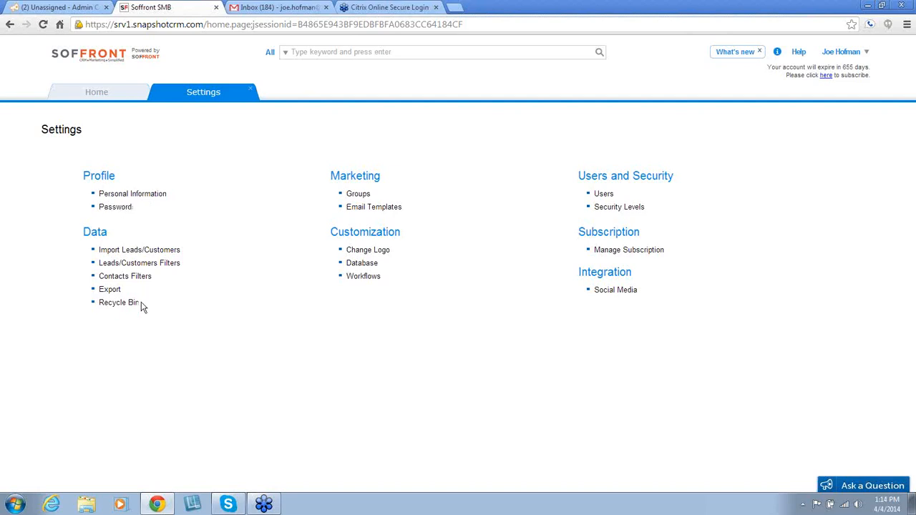
{"action": "mouse_move", "coordinate": [143, 296]}
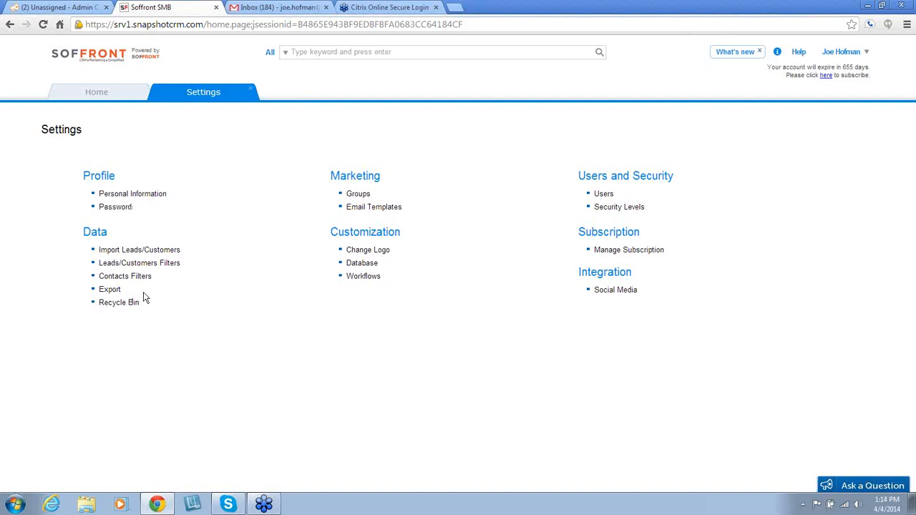
{"action": "mouse_move", "coordinate": [368, 249]}
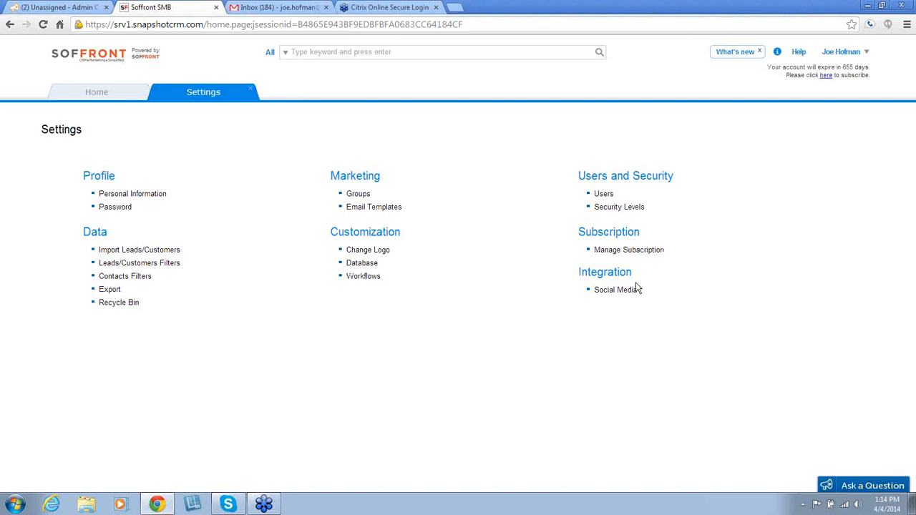
{"action": "mouse_move", "coordinate": [651, 295]}
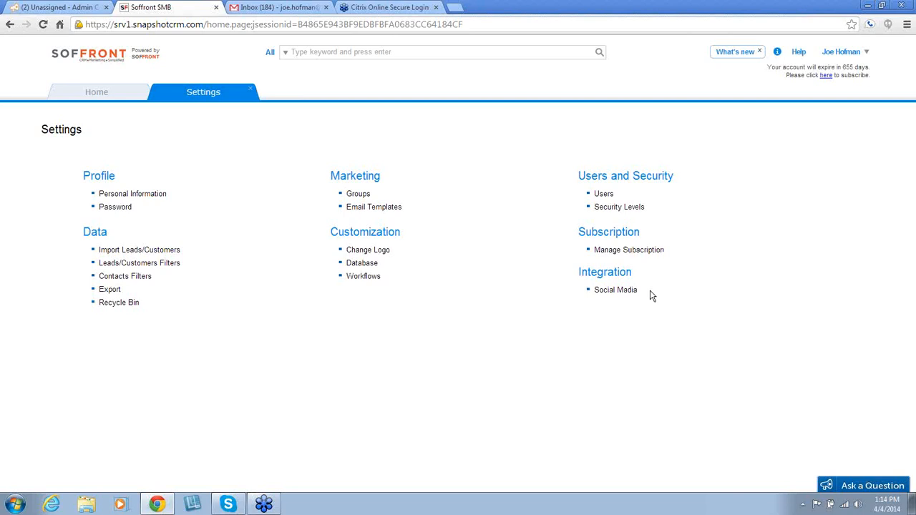
{"action": "mouse_move", "coordinate": [473, 218]}
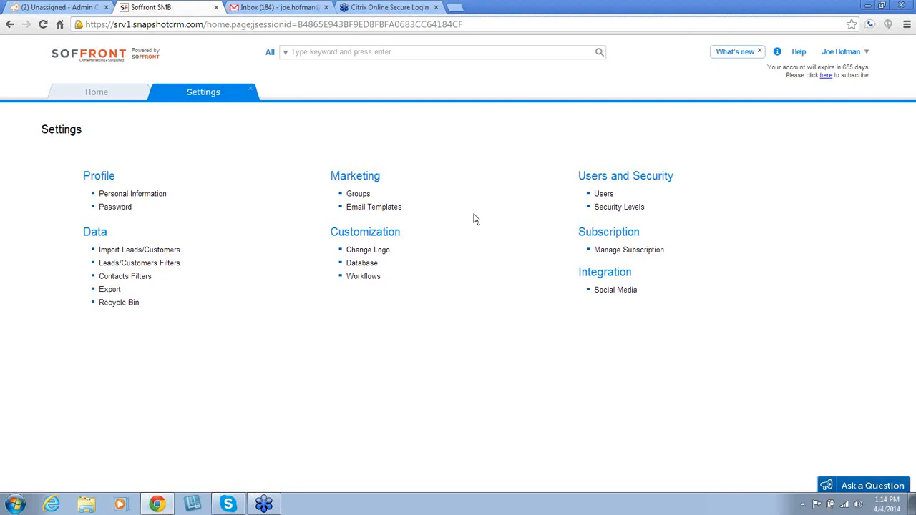
Step: Close the Settings overview so the home page modules show again
{"action": "left_click", "coordinate": [96, 91]}
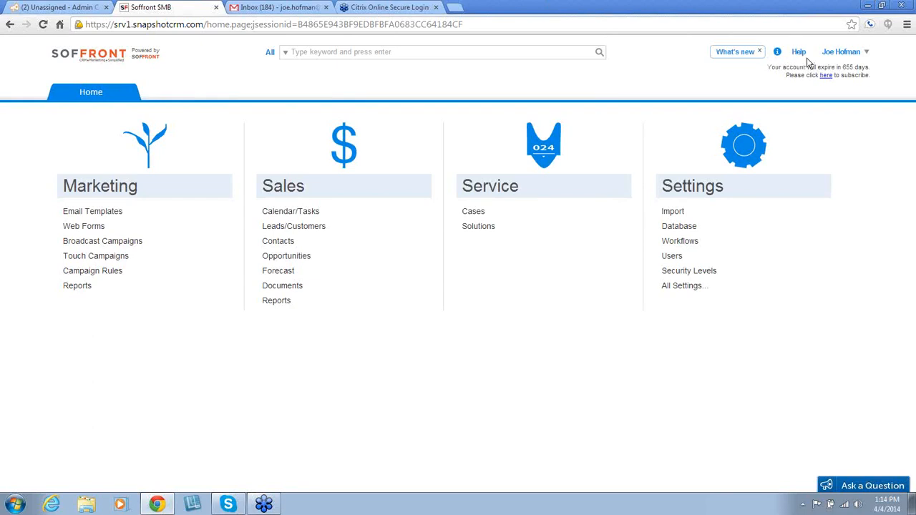
{"action": "mouse_move", "coordinate": [807, 63]}
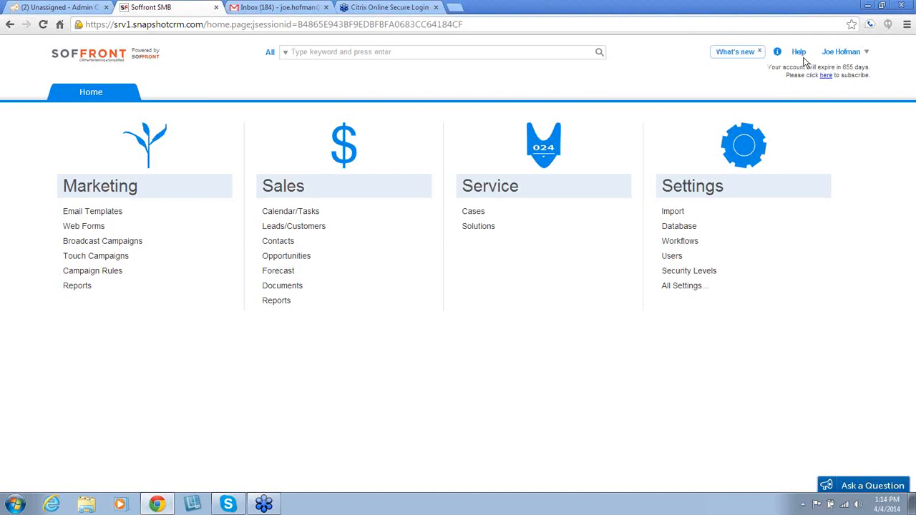
{"action": "mouse_move", "coordinate": [802, 55]}
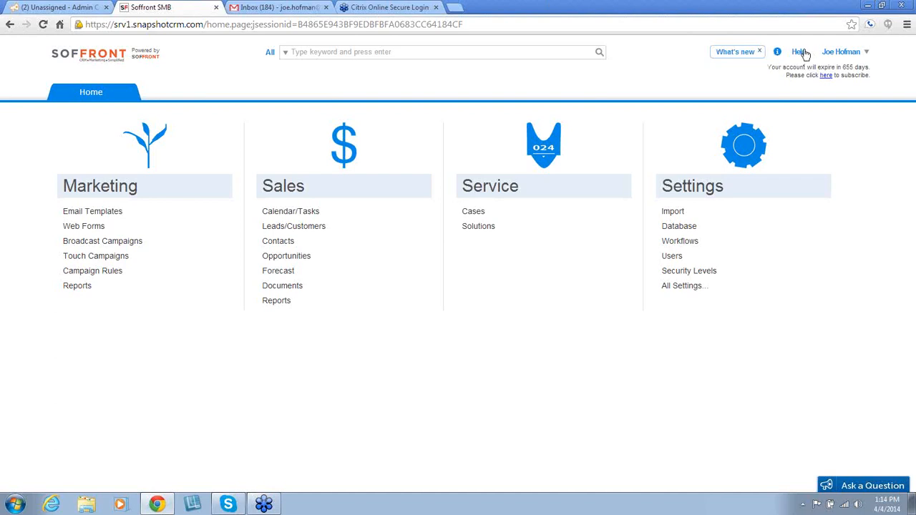
{"action": "mouse_move", "coordinate": [905, 28]}
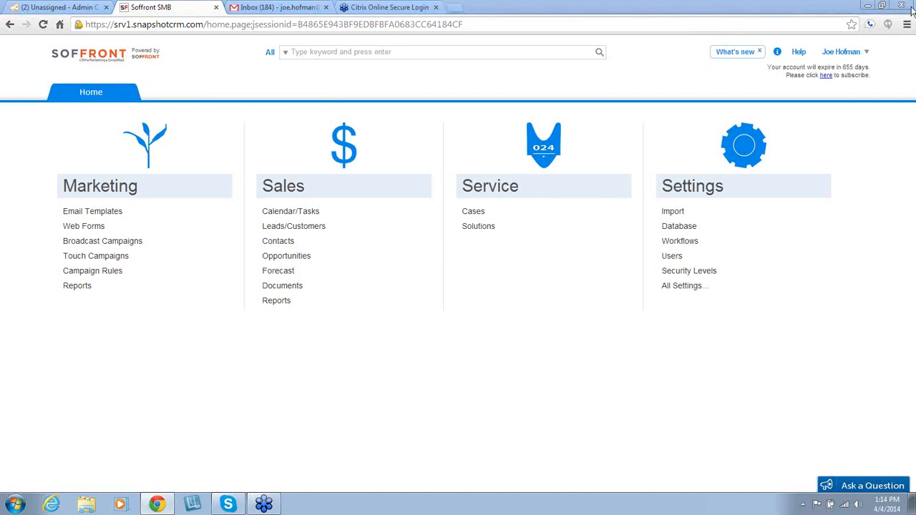
{"action": "mouse_move", "coordinate": [621, 148]}
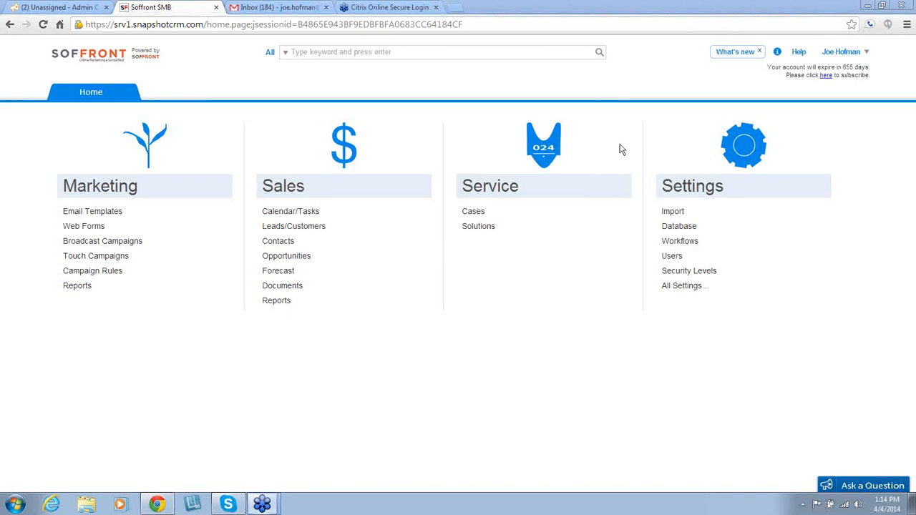